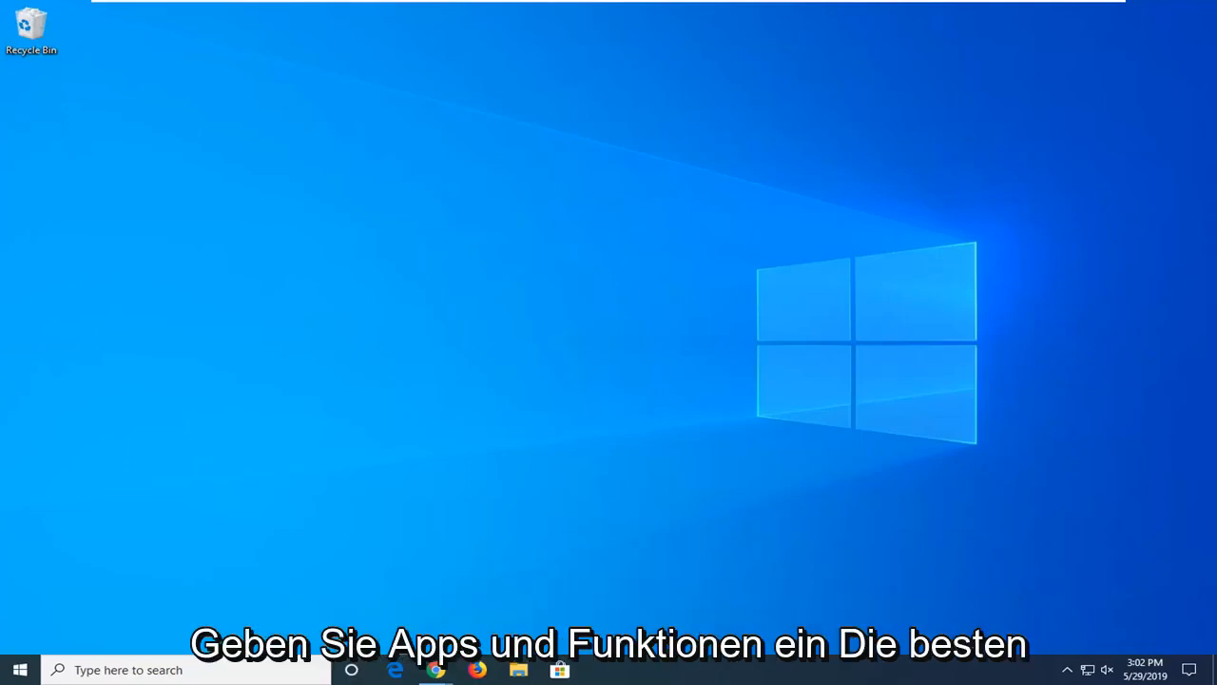
Search the Start menu for "apps and features" and open the Apps & features settings.
click(18, 668)
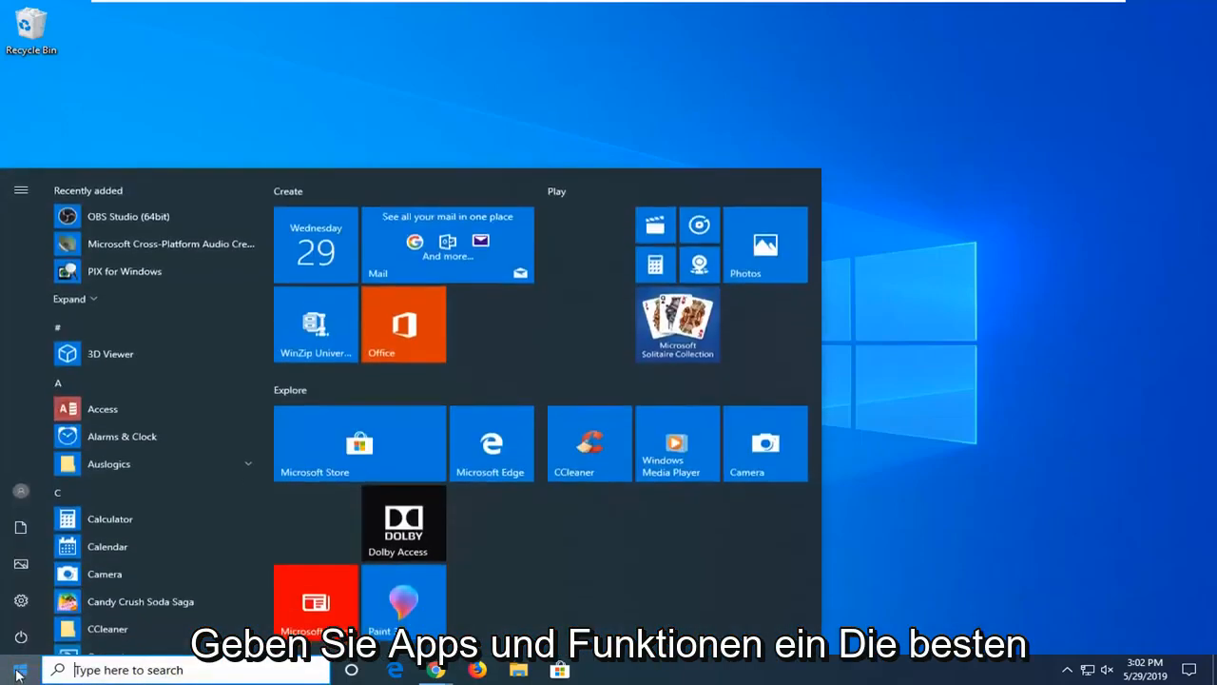
click(17, 668)
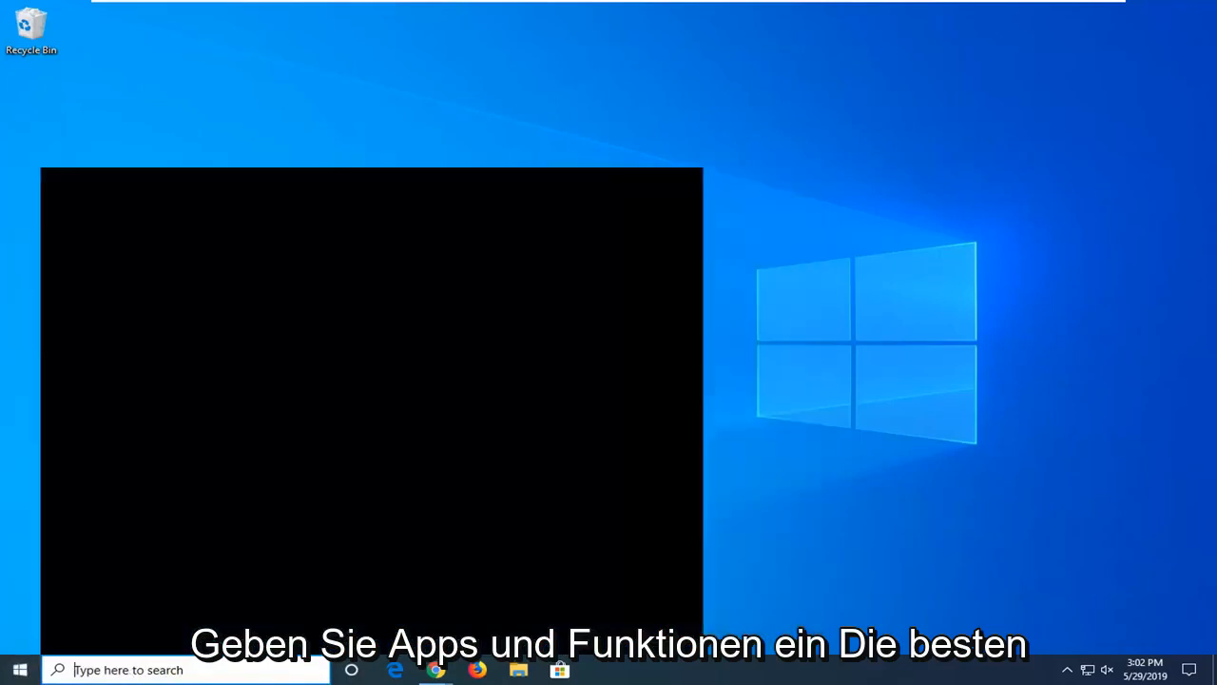
text(apps and feat)
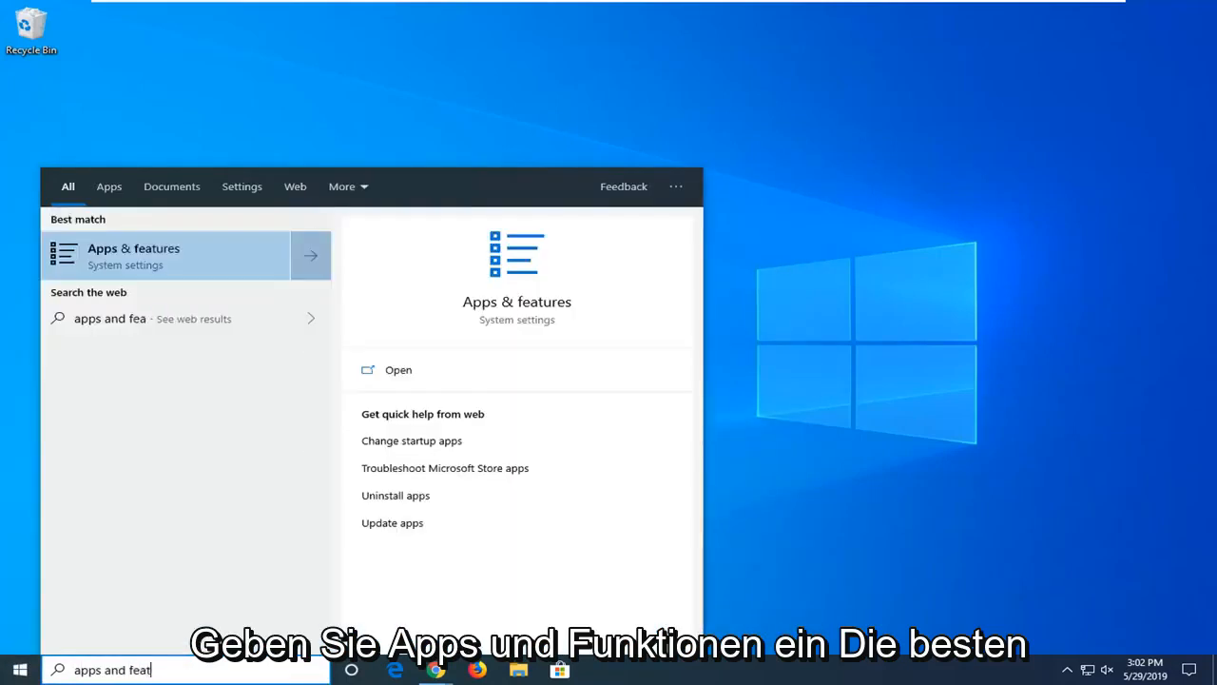
text(ures)
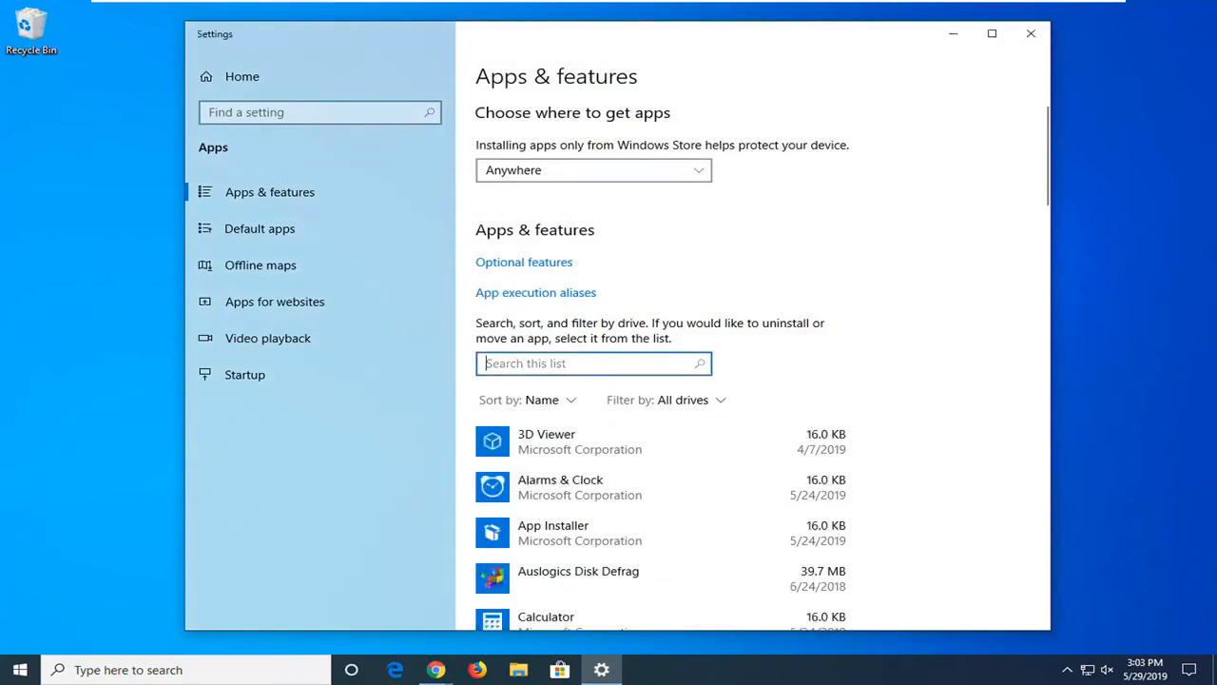
Filter the app list for "store", open Microsoft Store's Advanced options and reach the Reset section.
text(s)
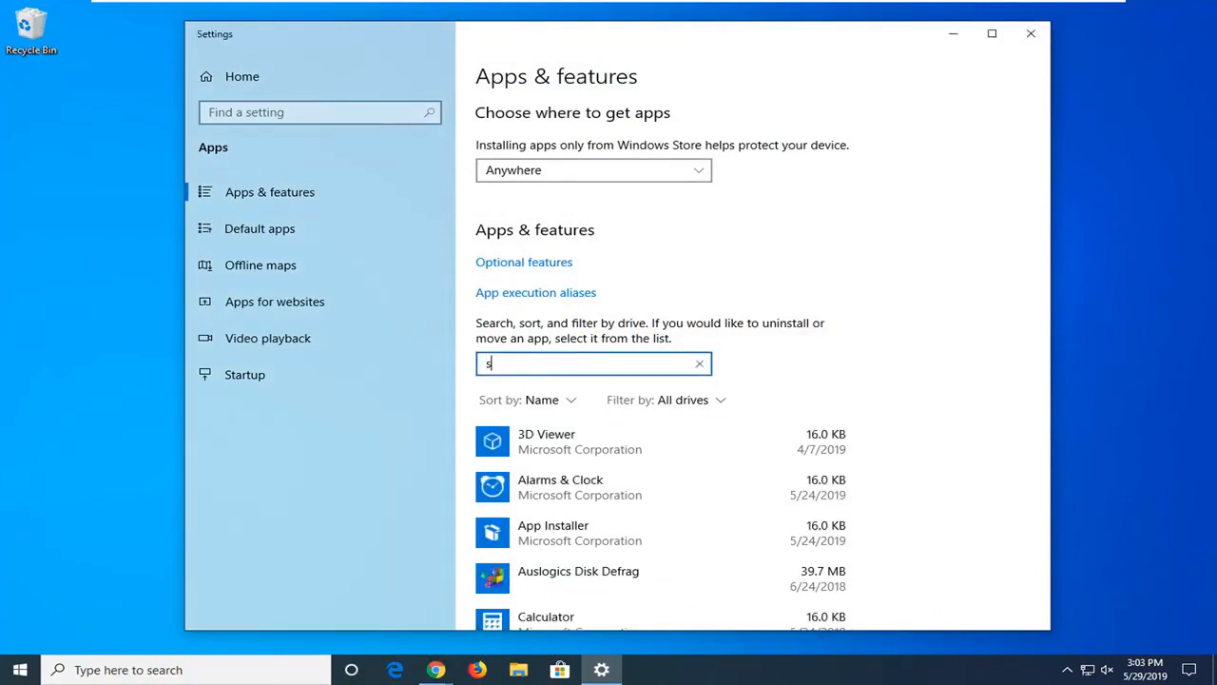
text(tore)
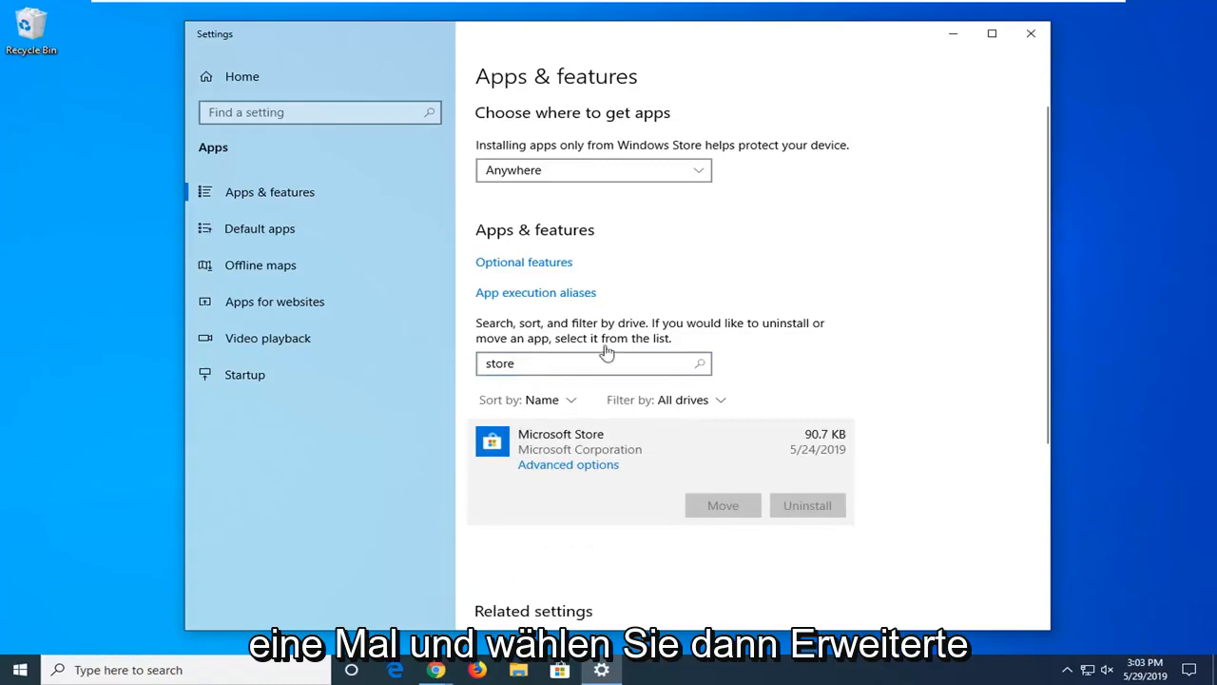
click(567, 464)
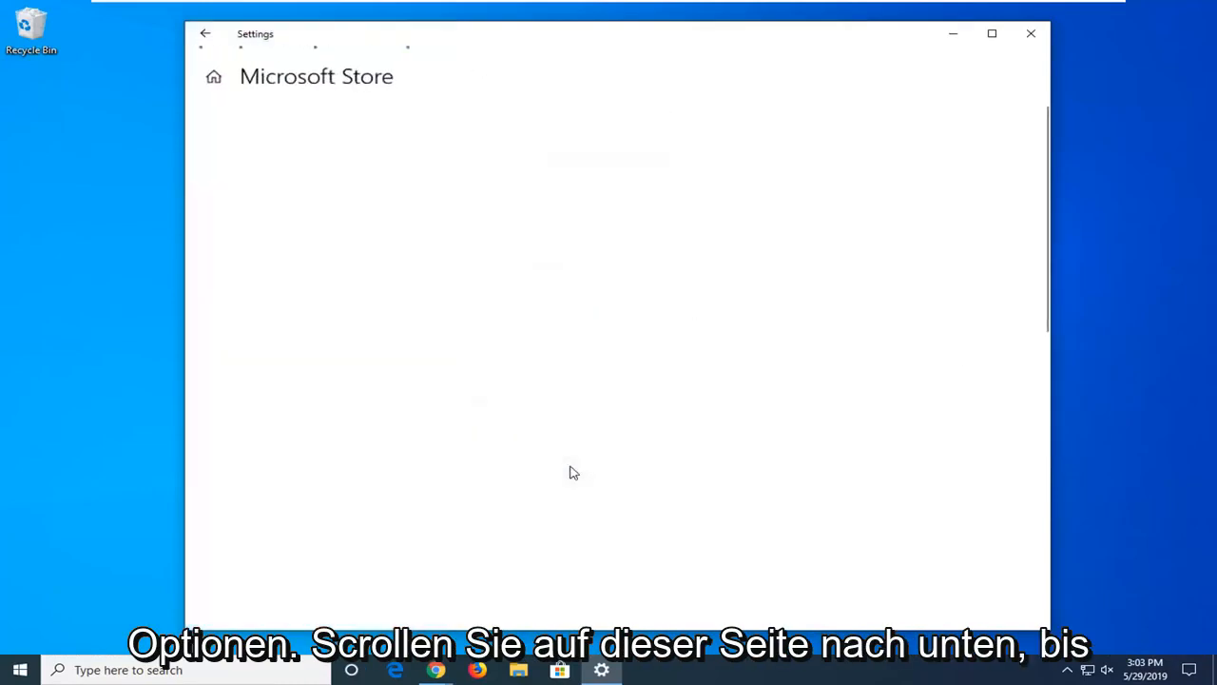
scroll(down, 3)
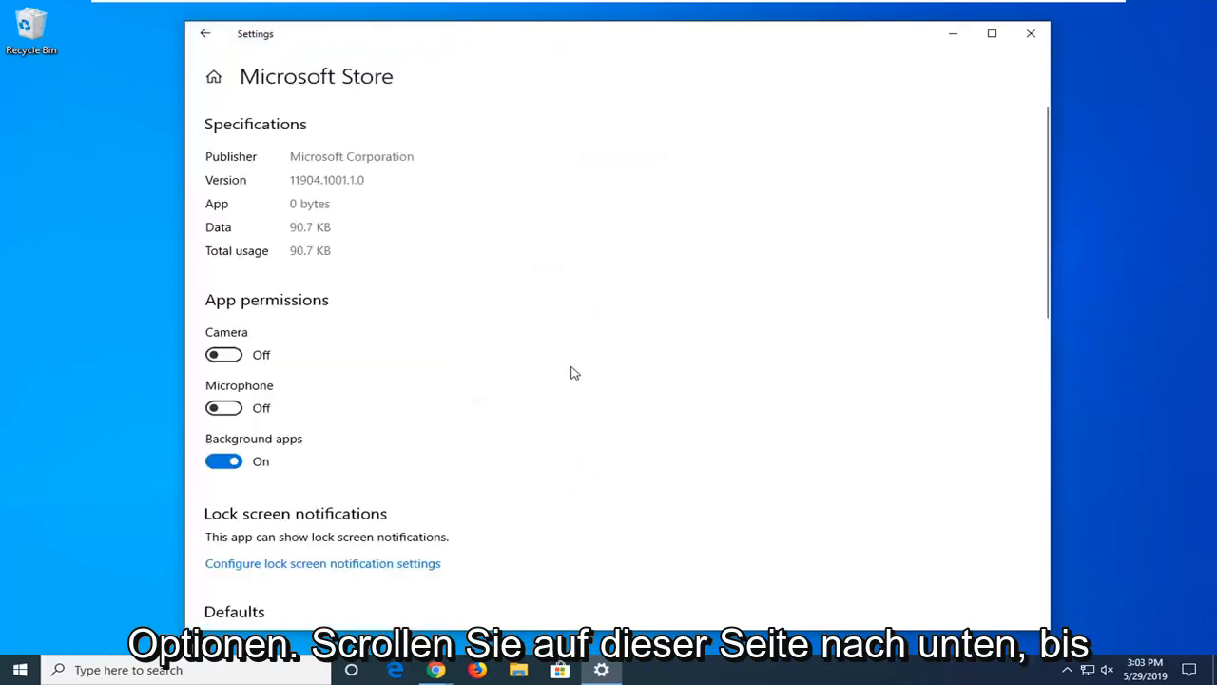
scroll(down, 3)
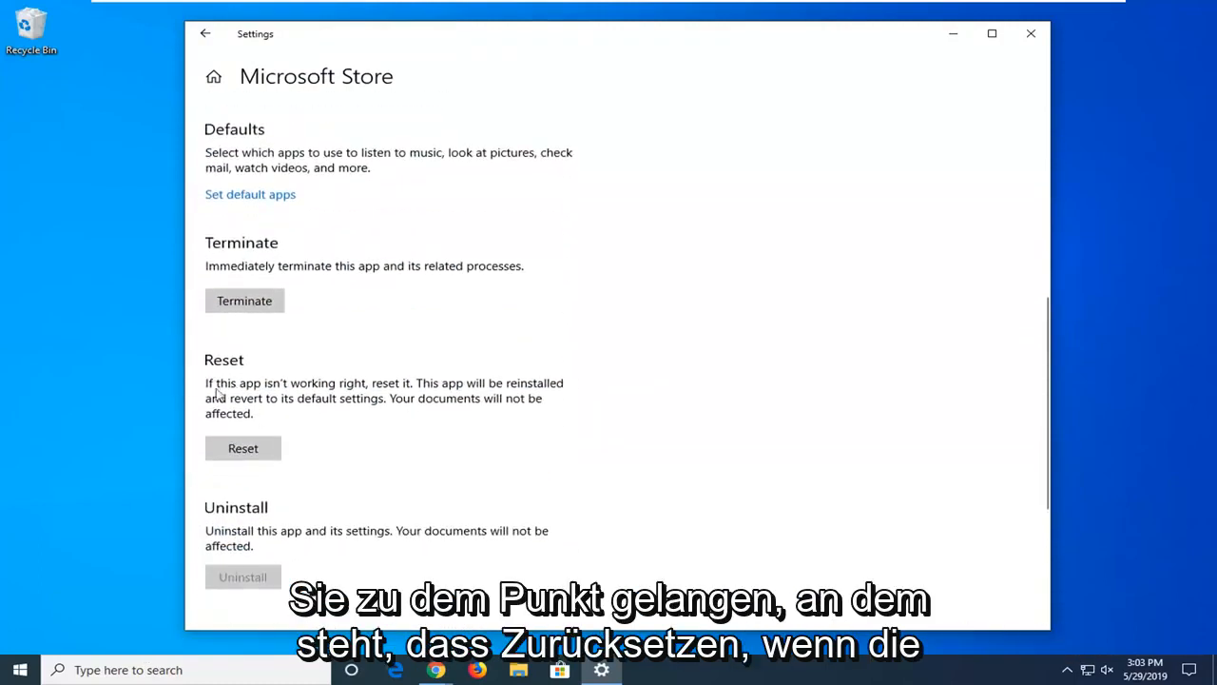
mouse_move(412, 438)
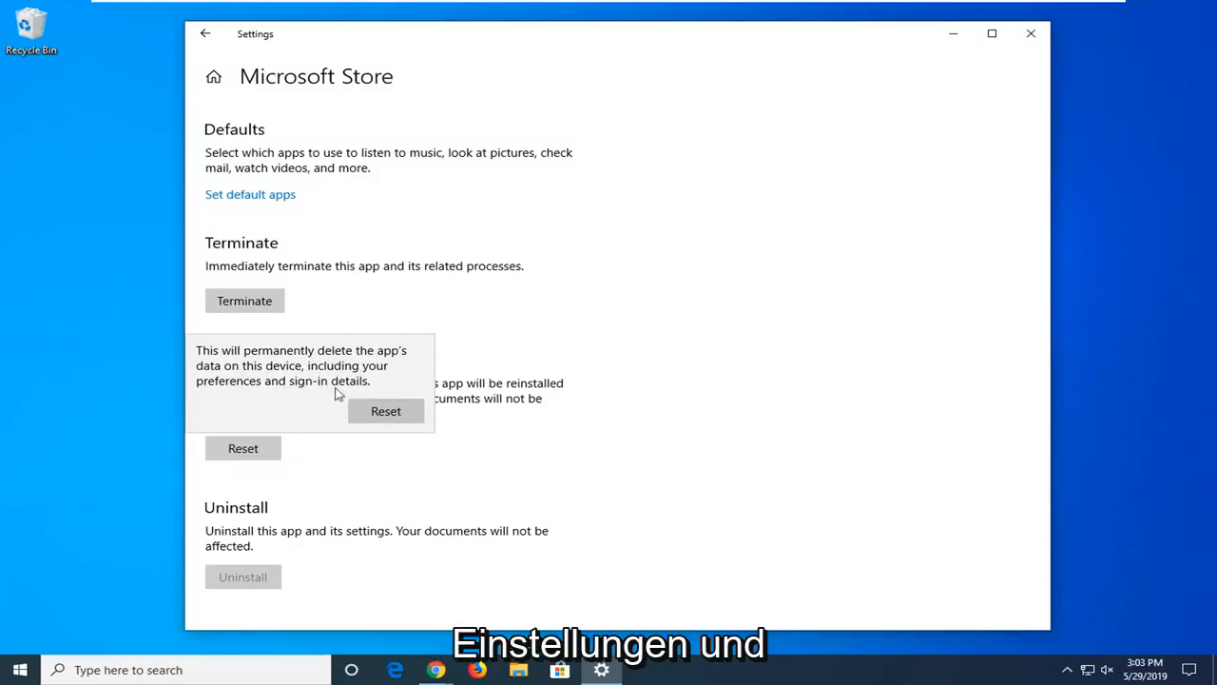
Confirm the Microsoft Store reset and close the Settings window.
click(385, 411)
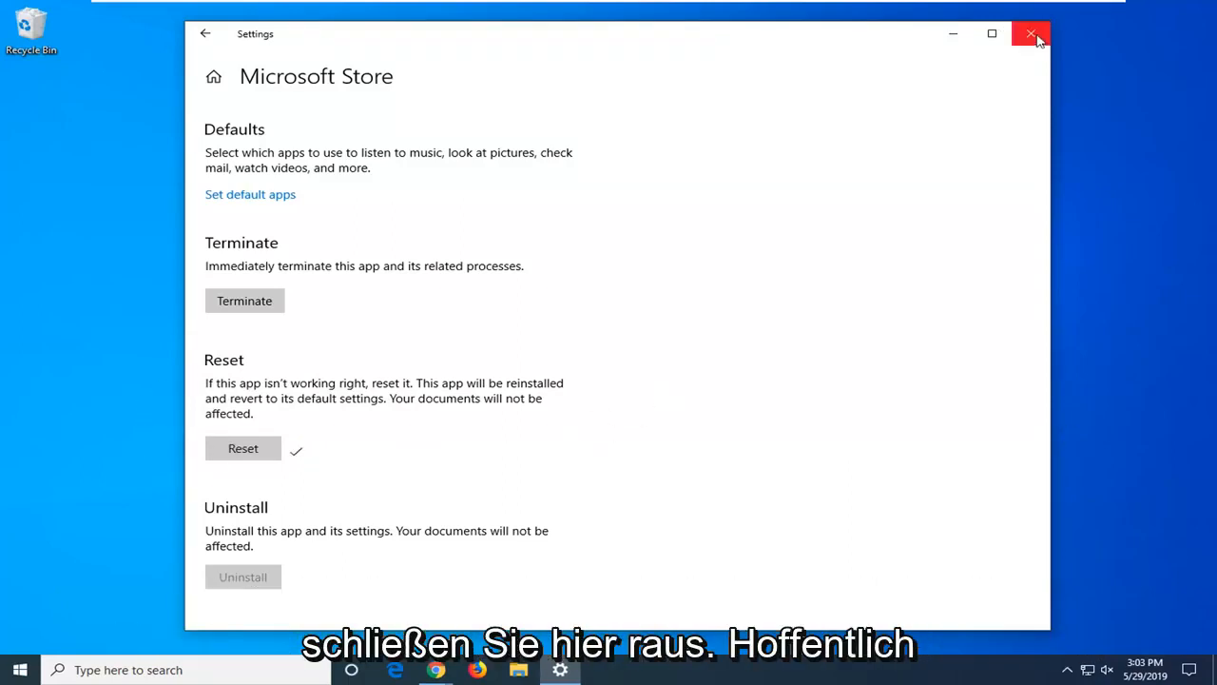
click(1030, 35)
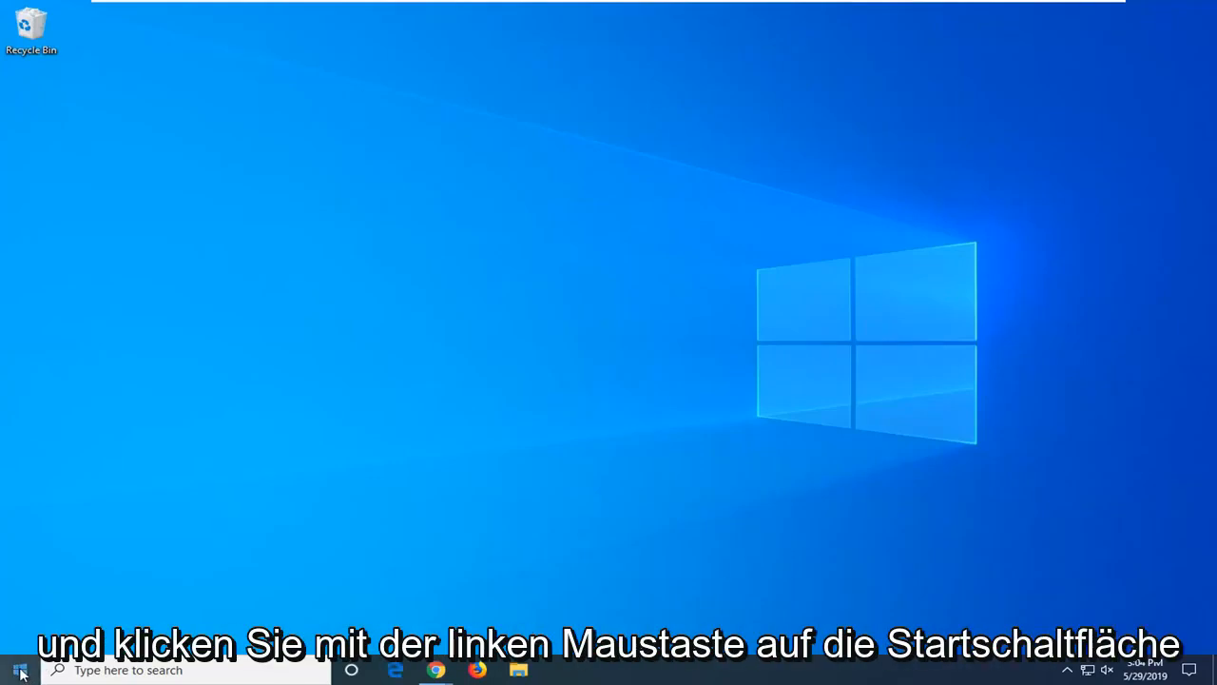
Search the Start menu for "regedit" and run Registry Editor as administrator.
click(17, 669)
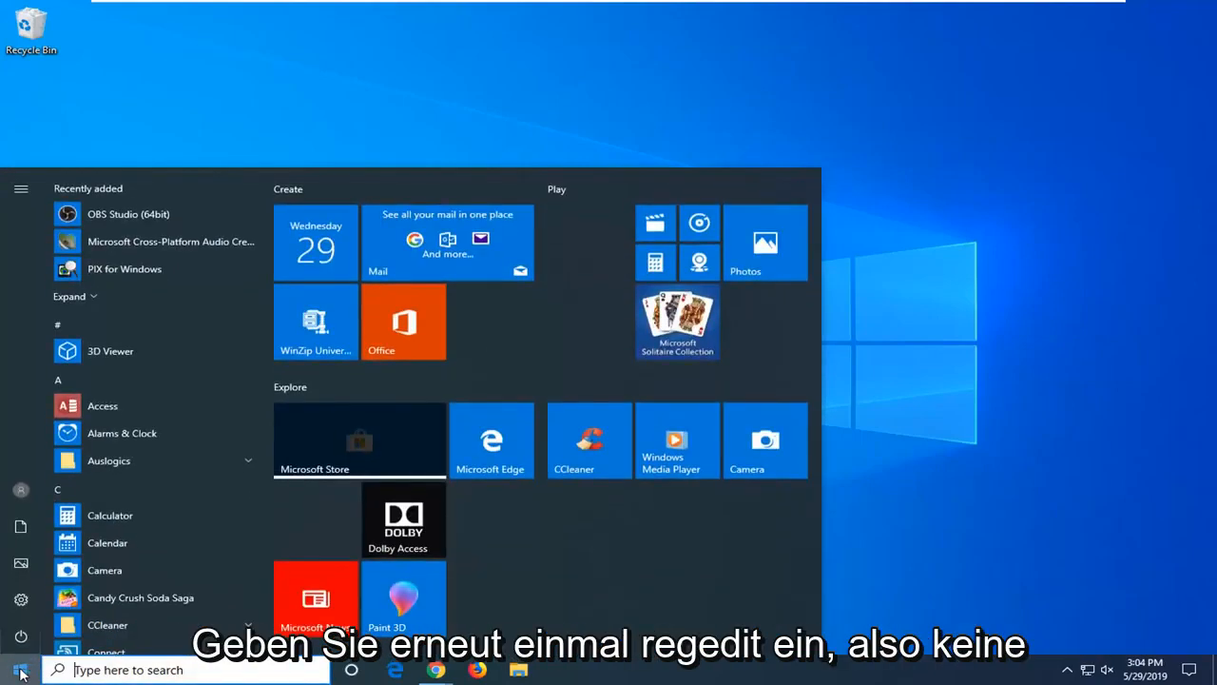
text(regedit)
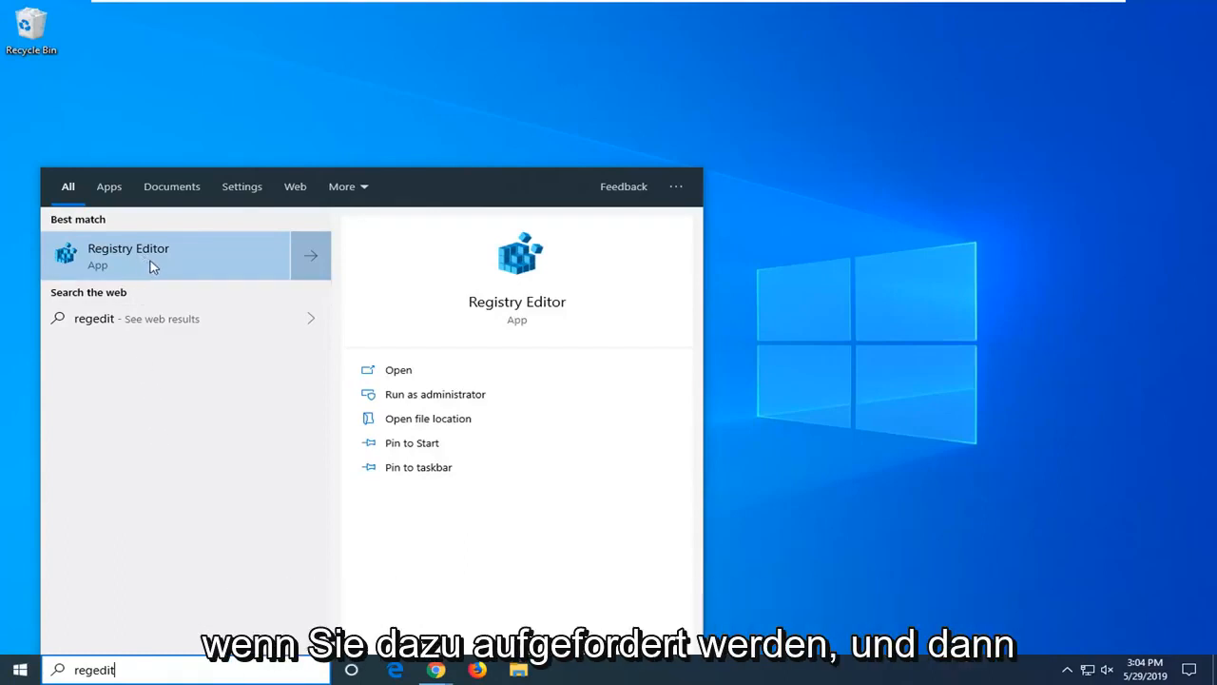
right_click(152, 254)
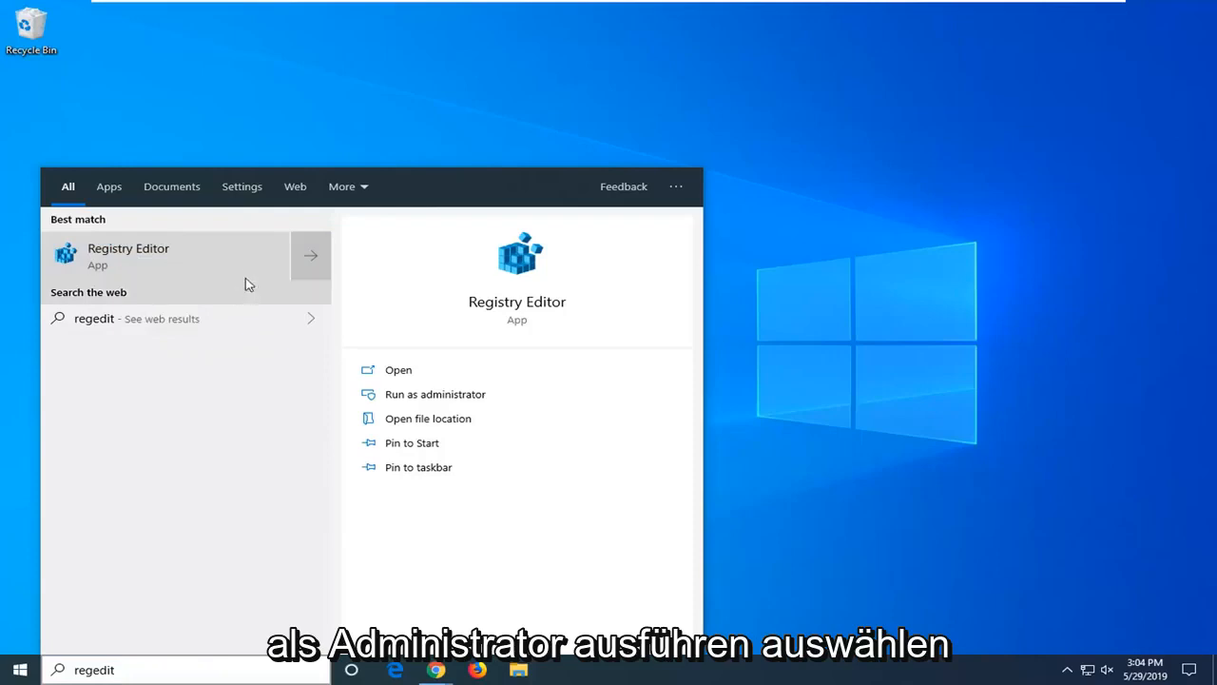
mouse_move(228, 262)
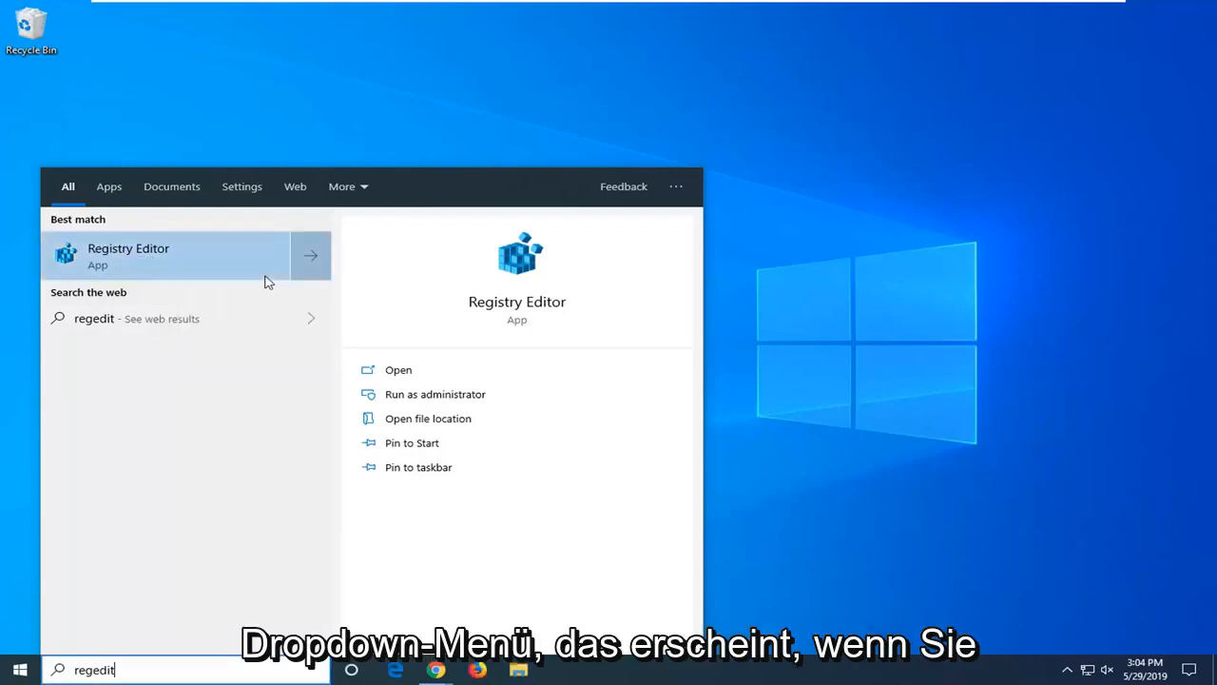
click(435, 394)
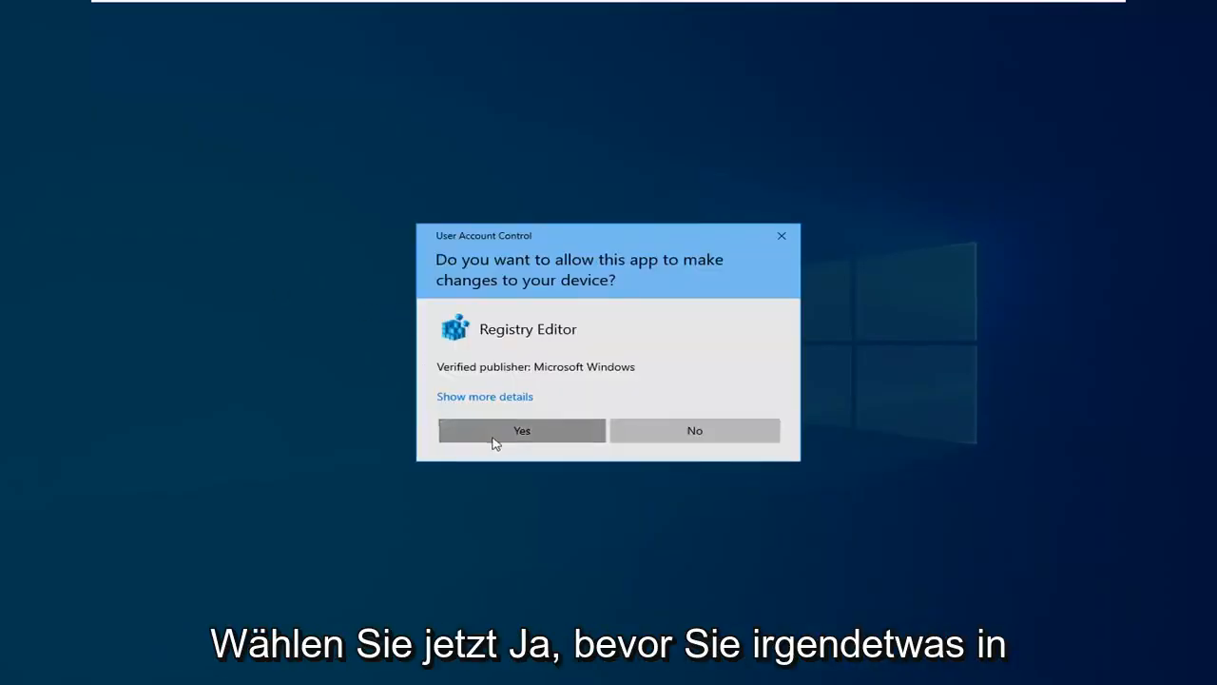
Approve the User Account Control prompt so Registry Editor opens.
click(521, 430)
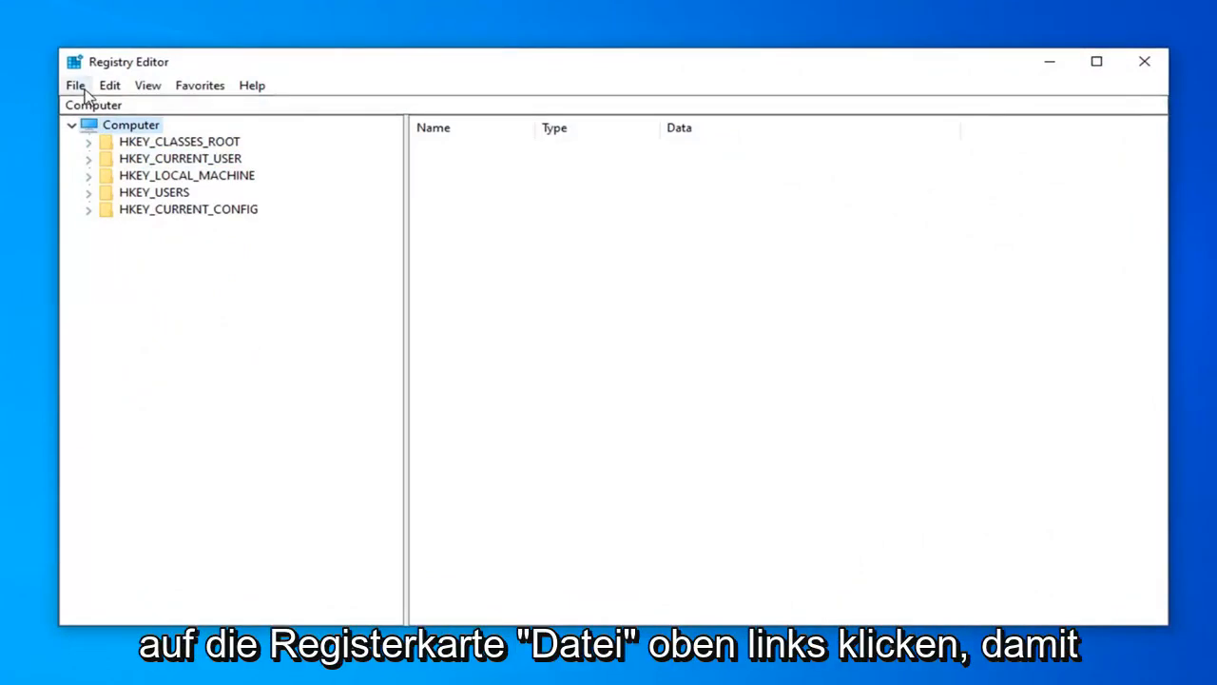
Export the entire registry to a backup file via File > Export.
click(74, 84)
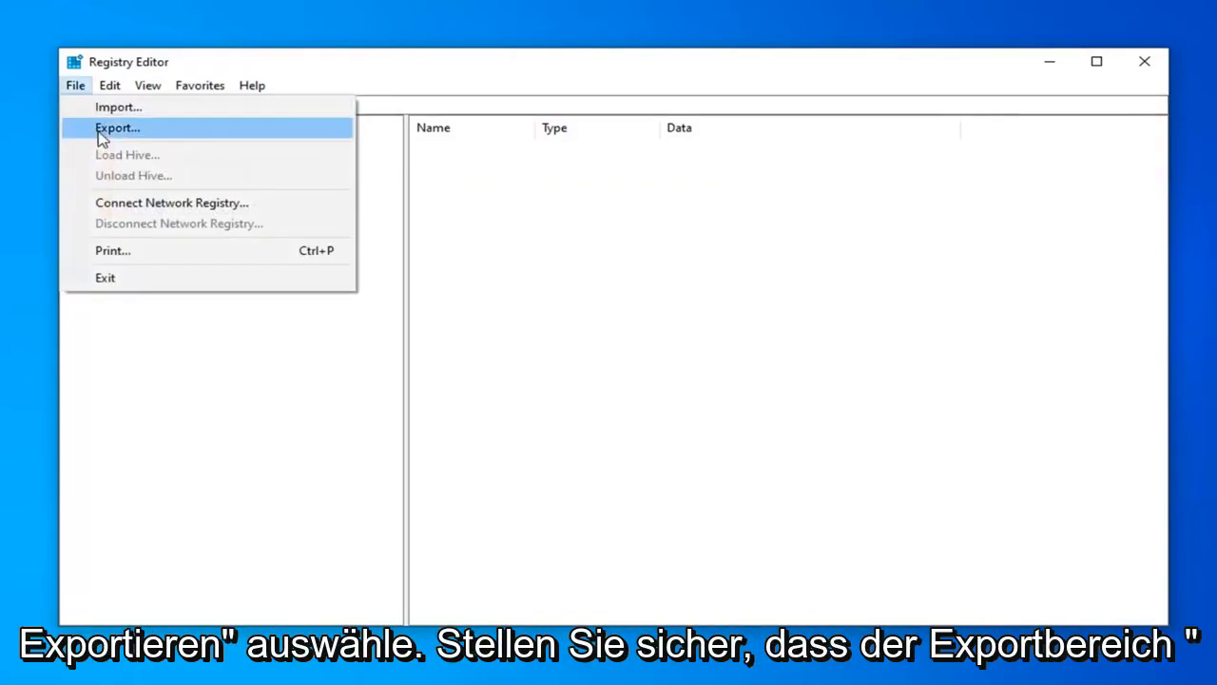
click(117, 127)
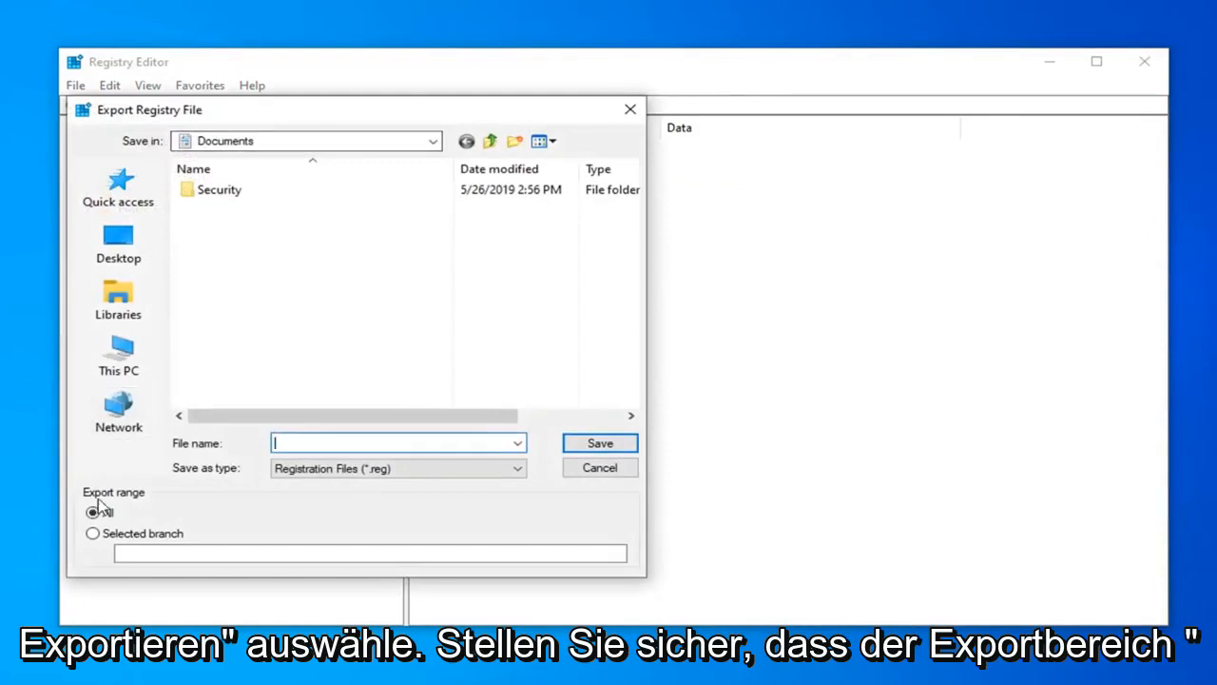
click(93, 512)
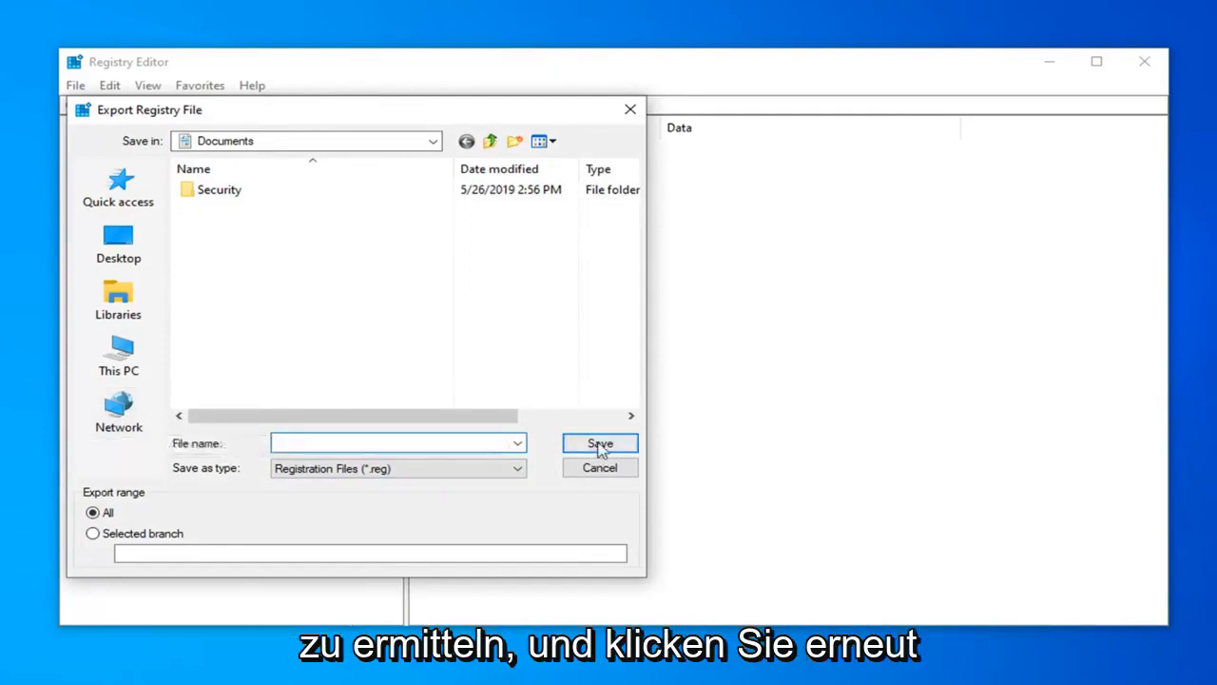
click(599, 443)
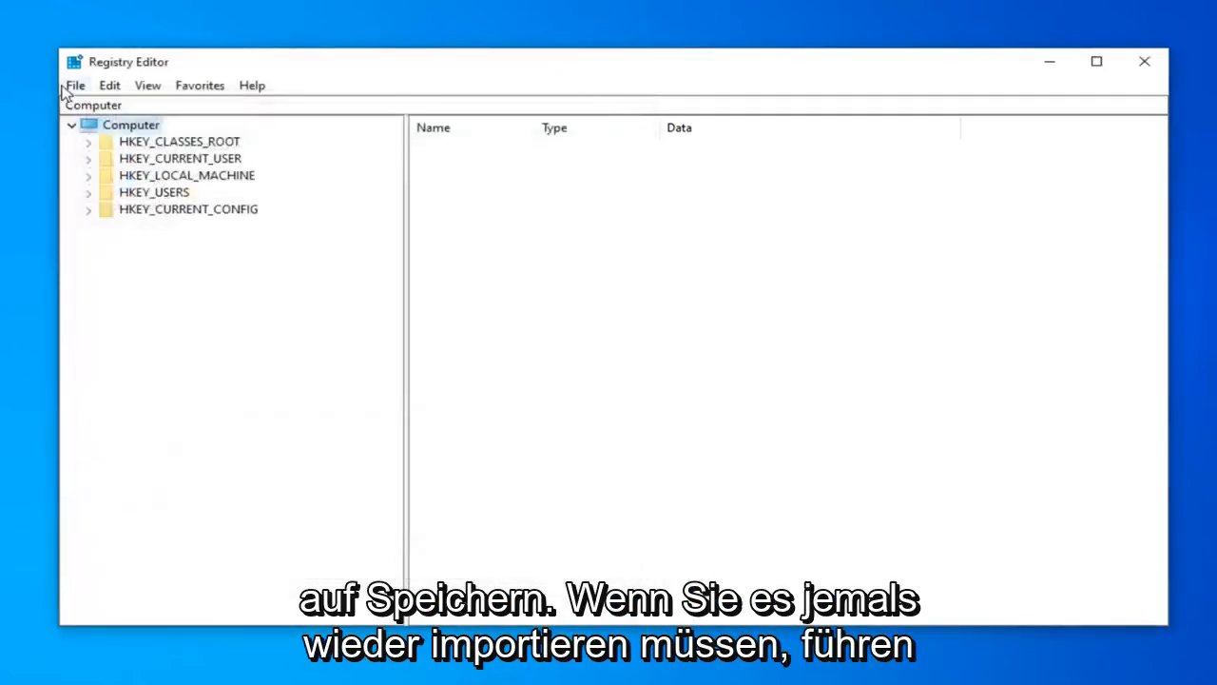
Bring up File > Import, then cancel it without importing anything.
click(75, 84)
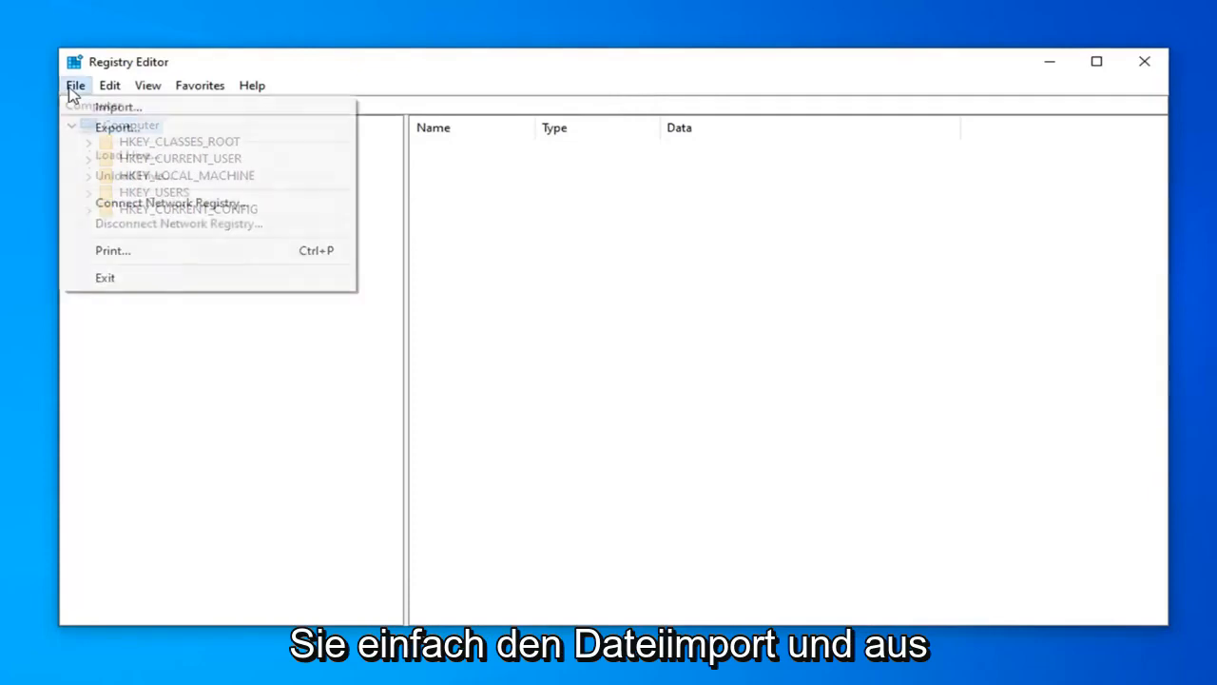
click(118, 106)
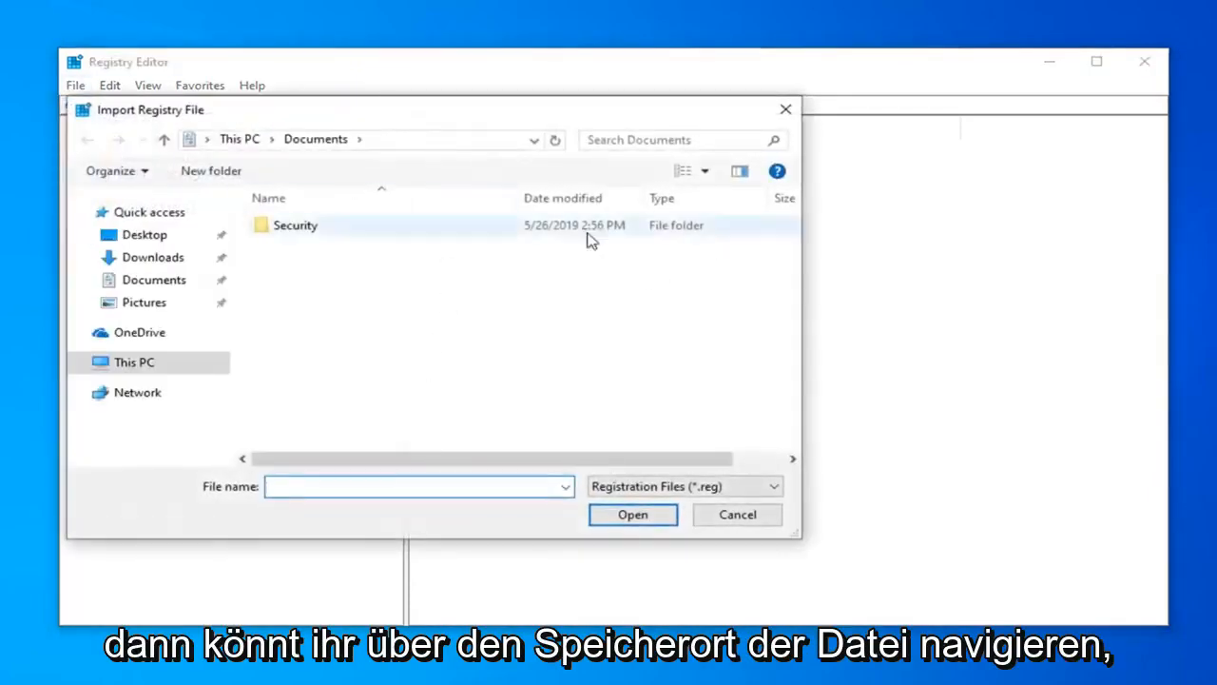
click(737, 514)
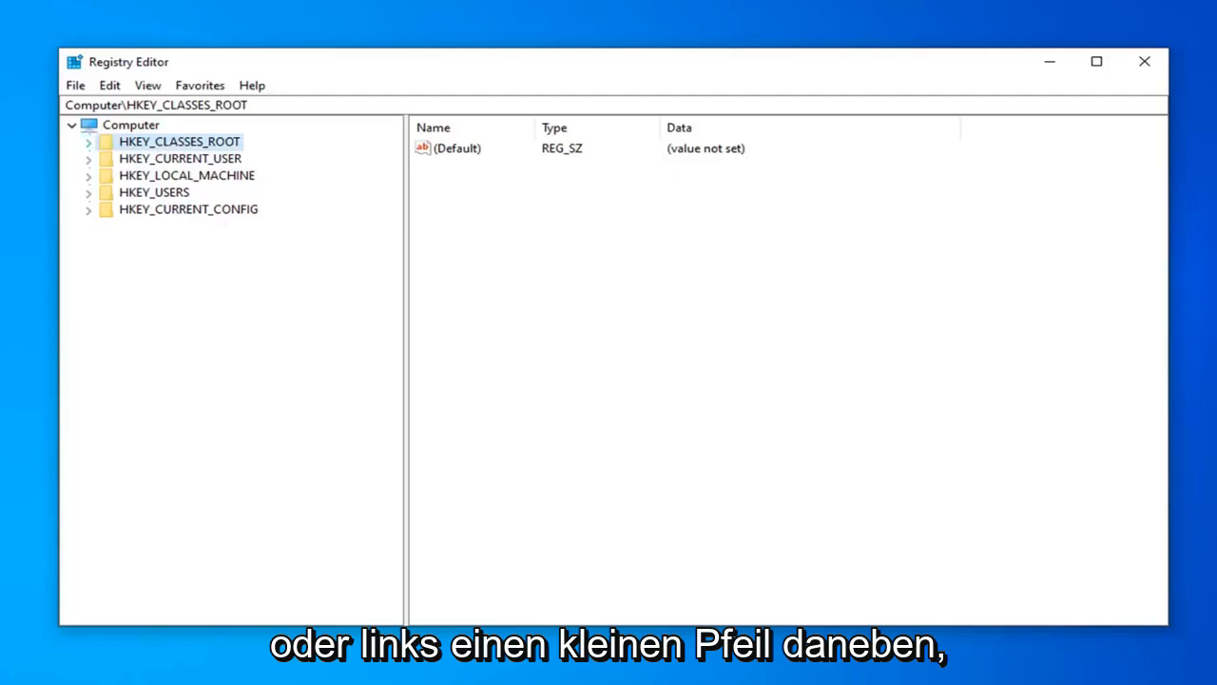
Expand HKEY_CLASSES_ROOT and select the .exe key to show its exefile default value.
click(87, 141)
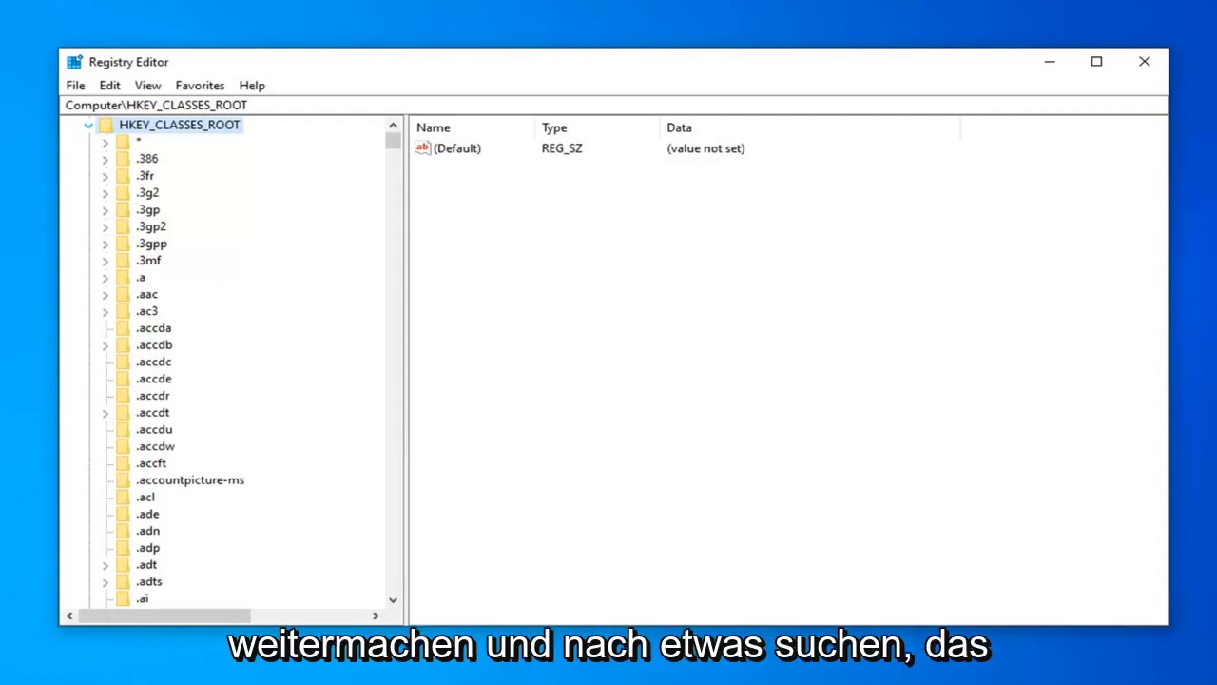
mouse_move(240, 425)
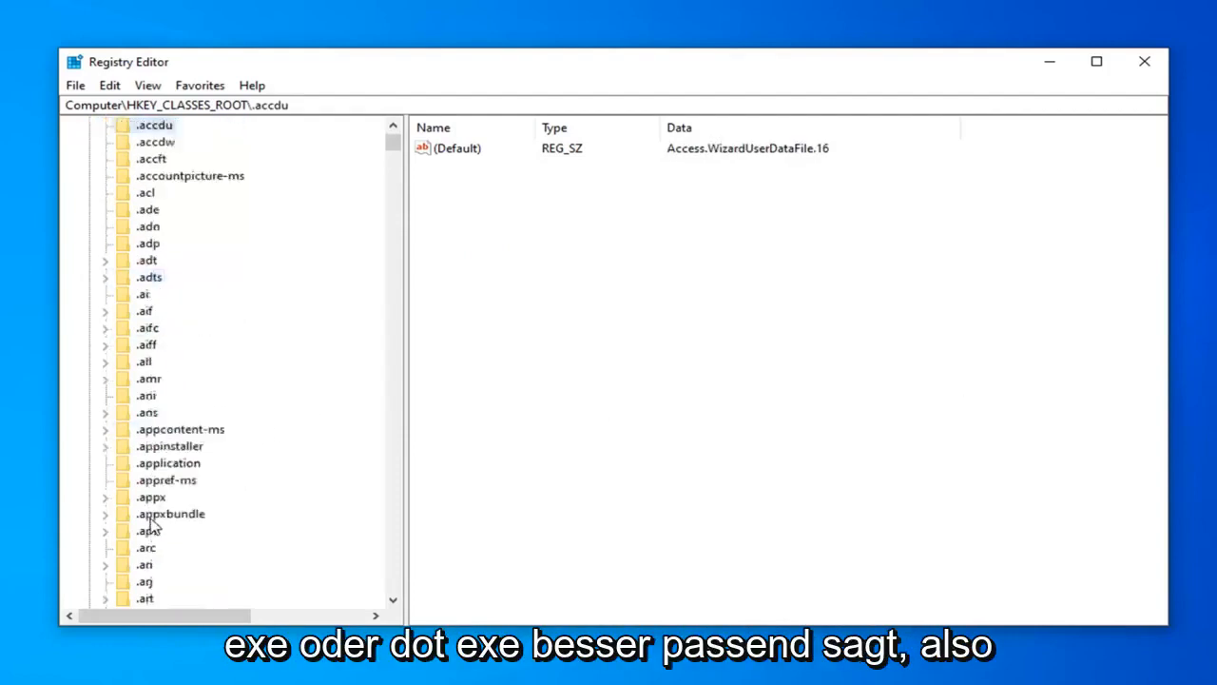
scroll(down, 3)
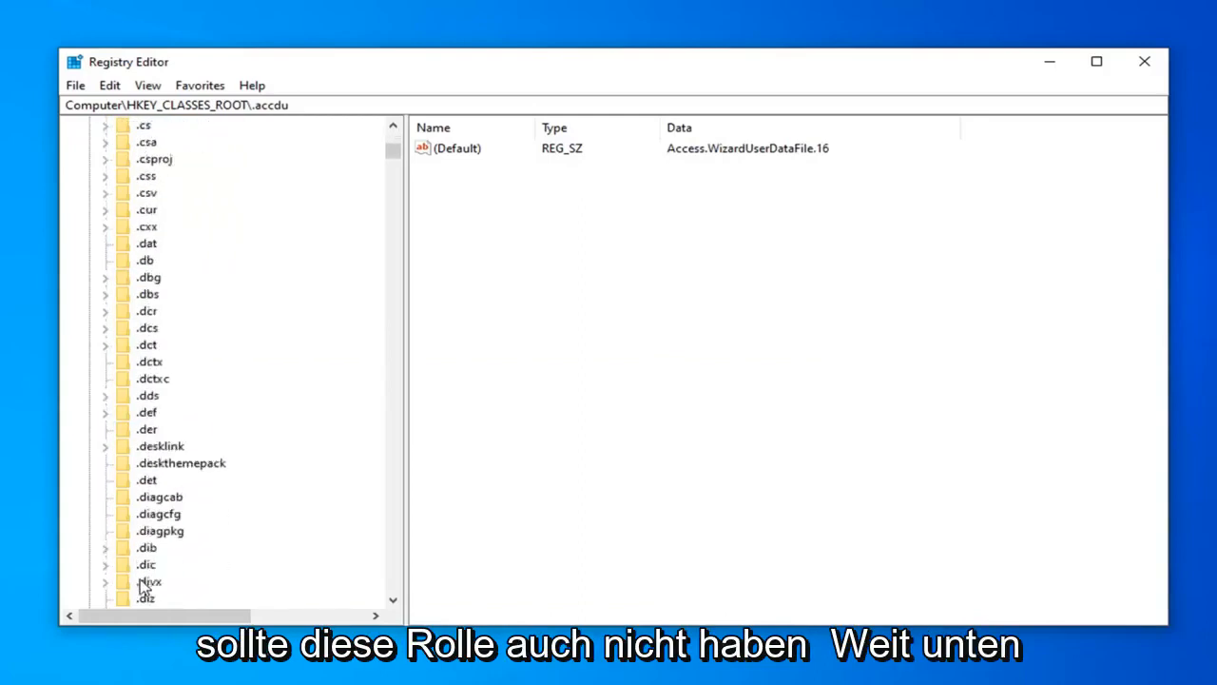
scroll(down, 3)
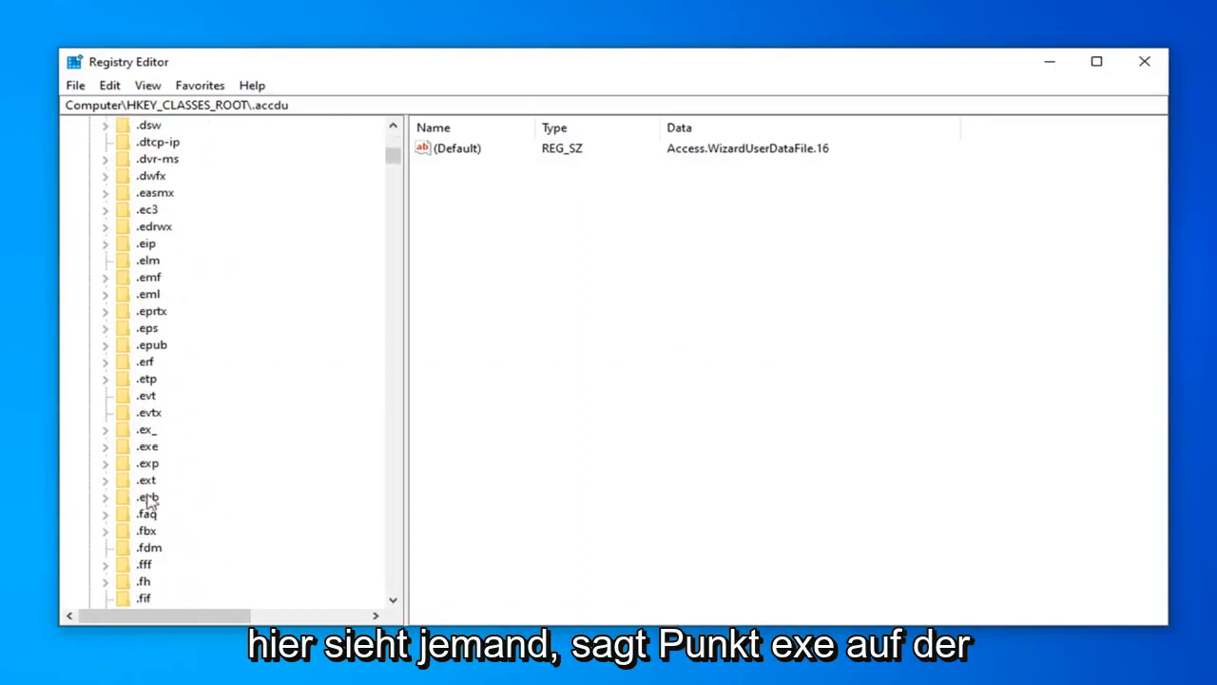
click(146, 446)
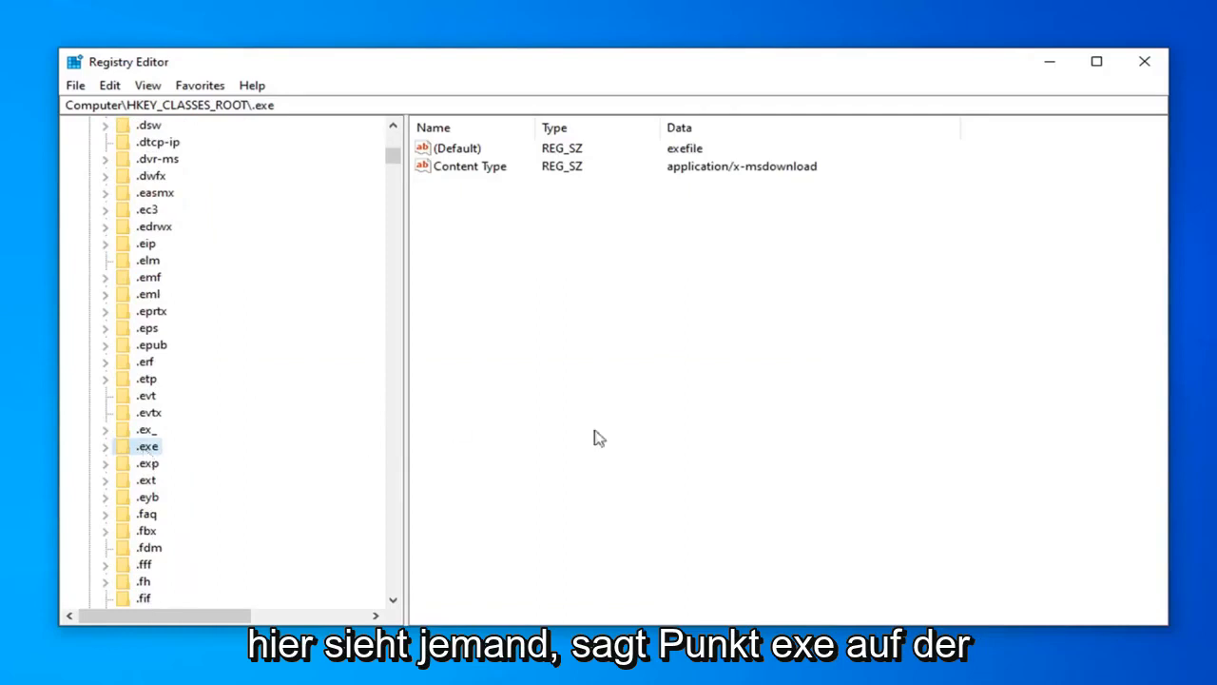
mouse_move(608, 167)
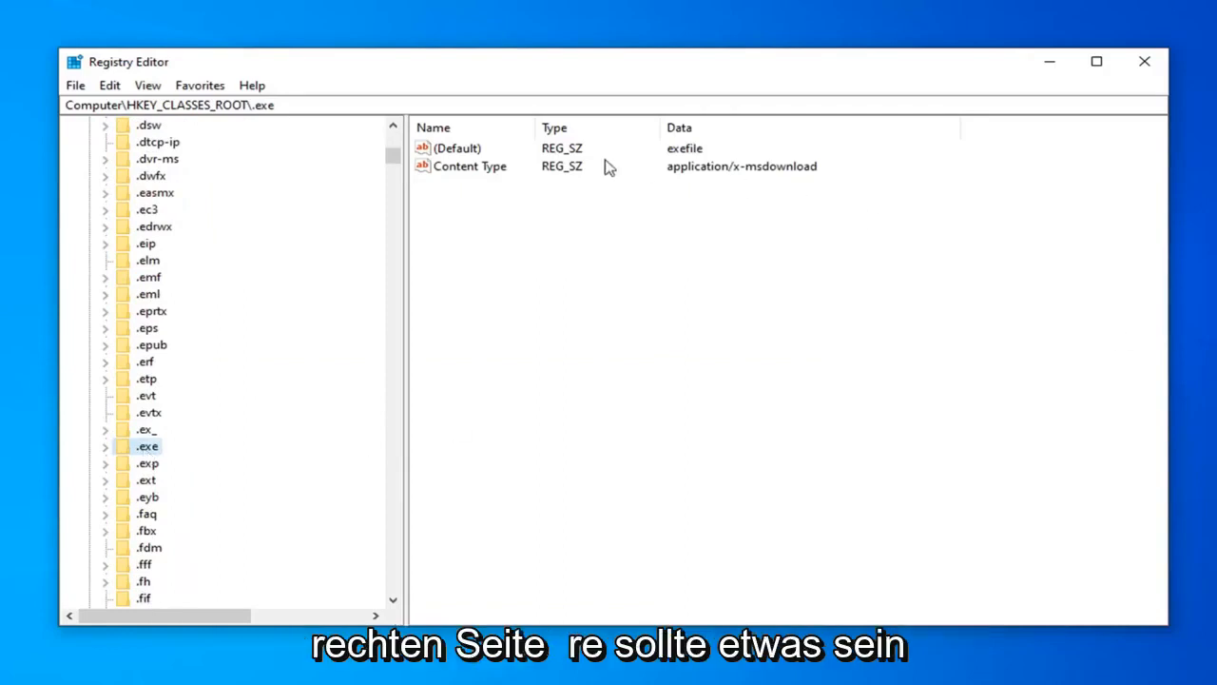
mouse_move(464, 178)
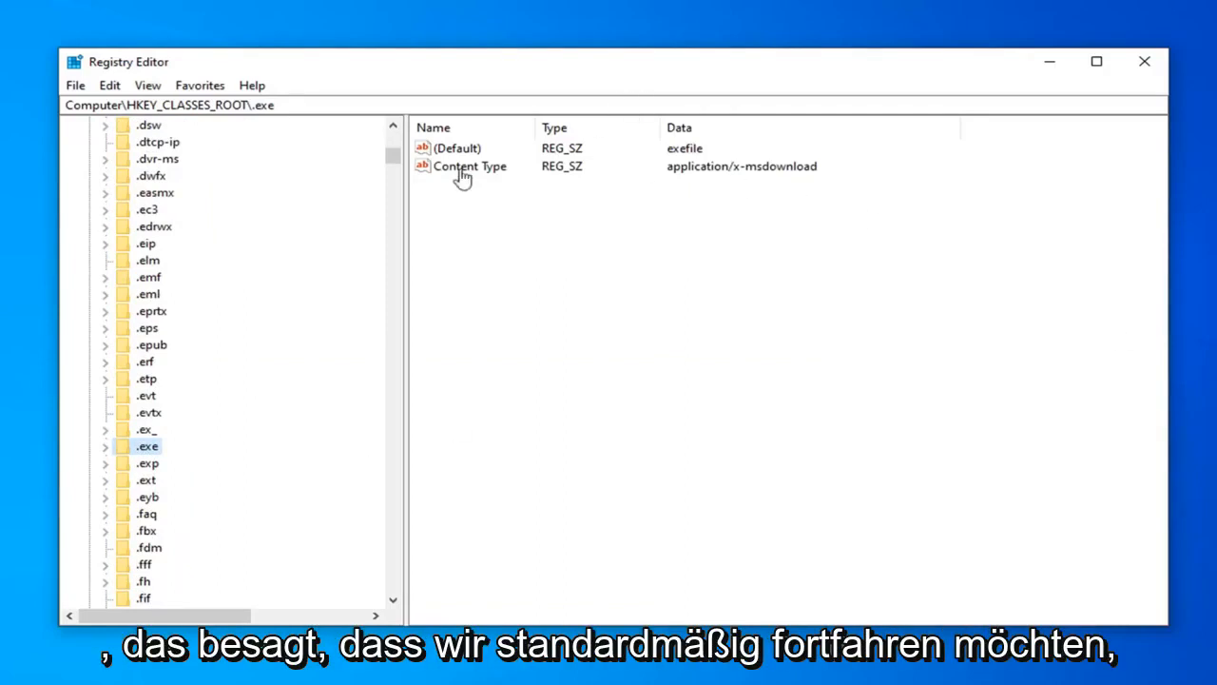
mouse_move(442, 147)
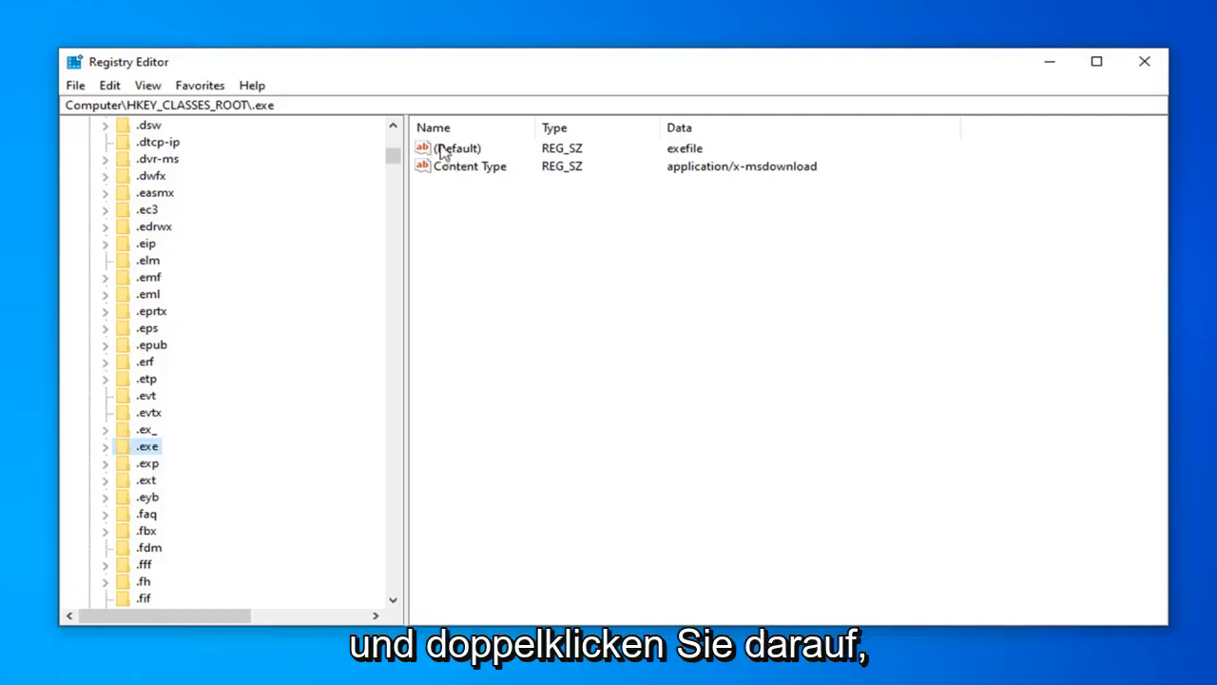
double_click(457, 148)
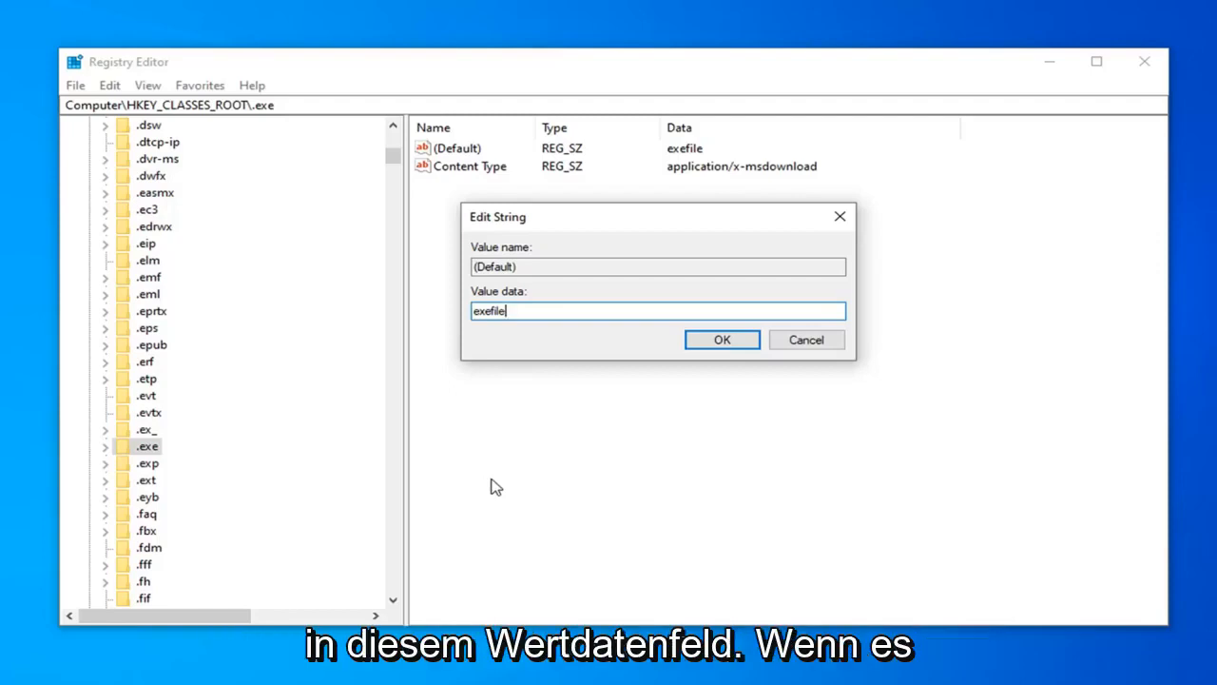
mouse_move(482, 464)
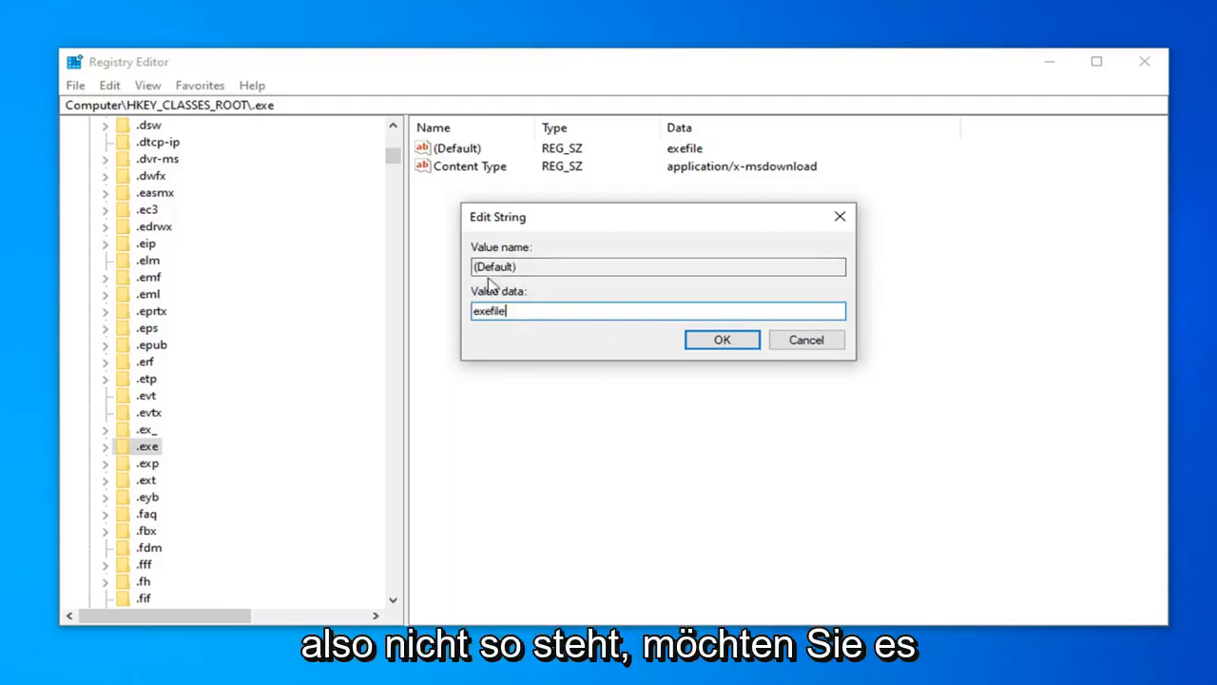
mouse_move(654, 354)
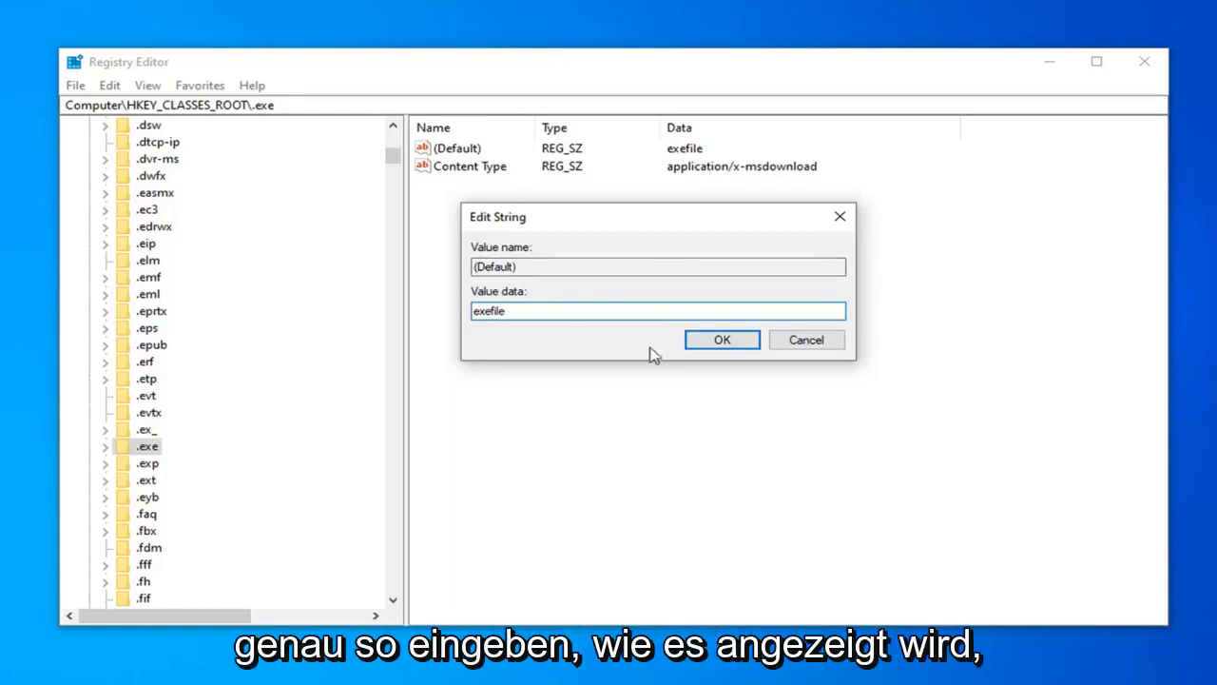
click(722, 339)
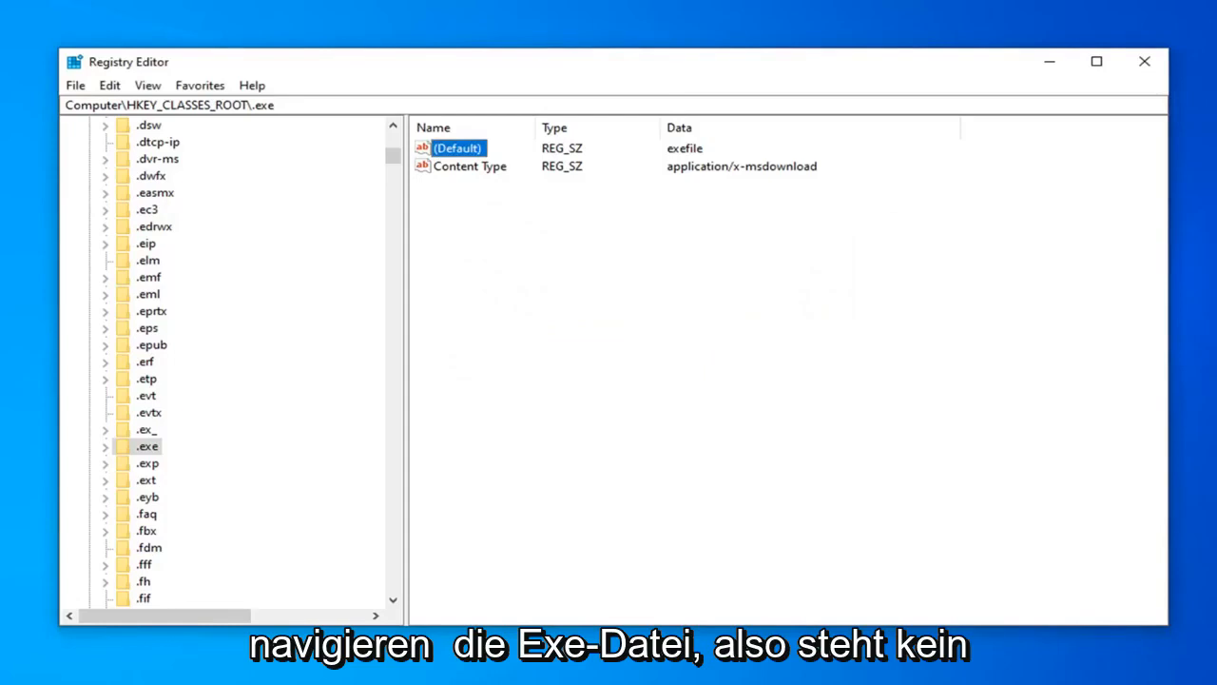
mouse_move(713, 486)
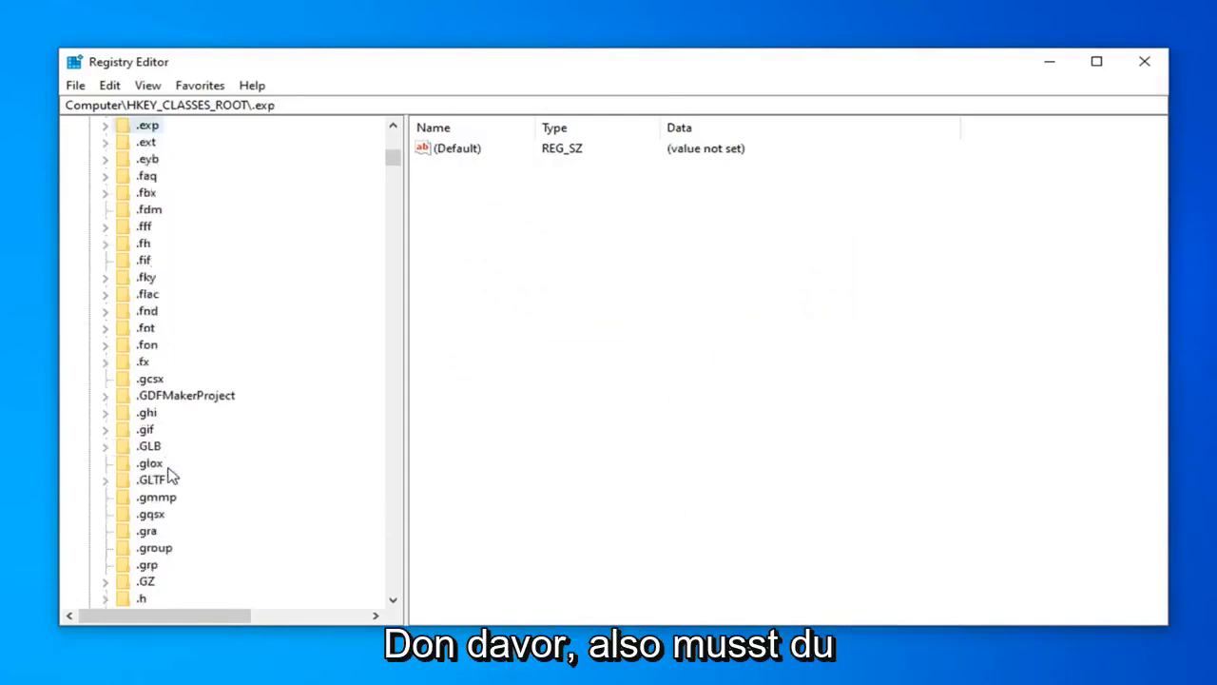
Scroll the HKEY_CLASSES_ROOT key list around .exp down toward the Excel keys.
scroll(down, 3)
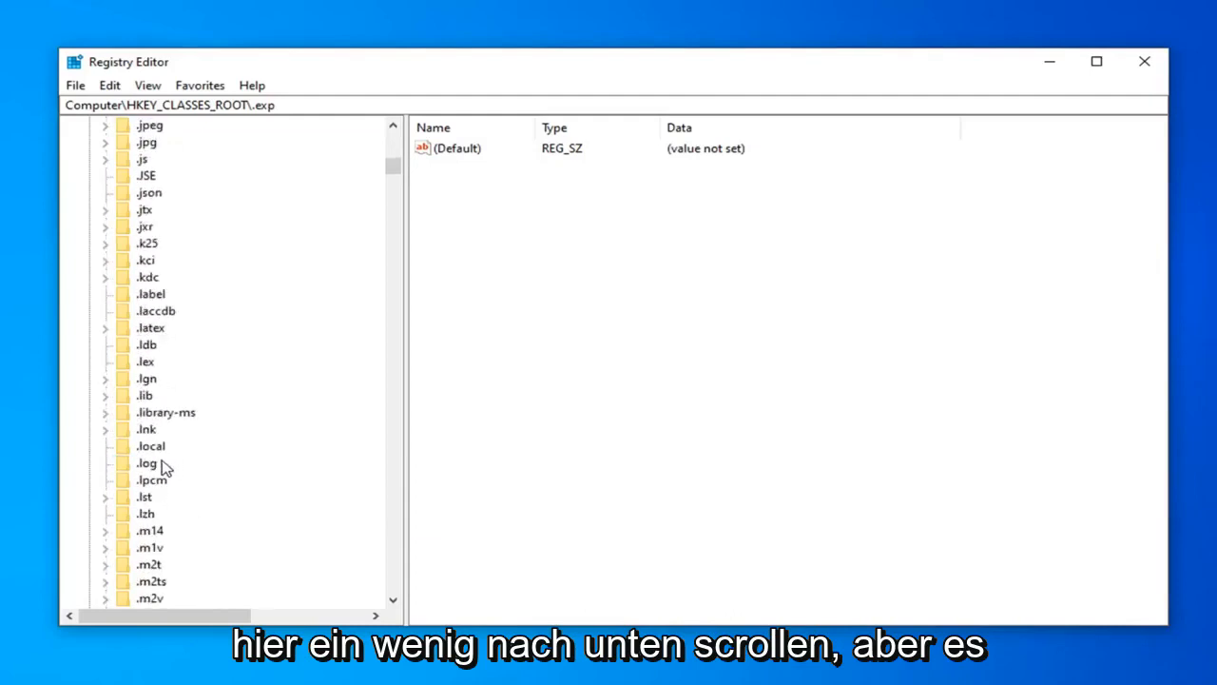
scroll(down, 3)
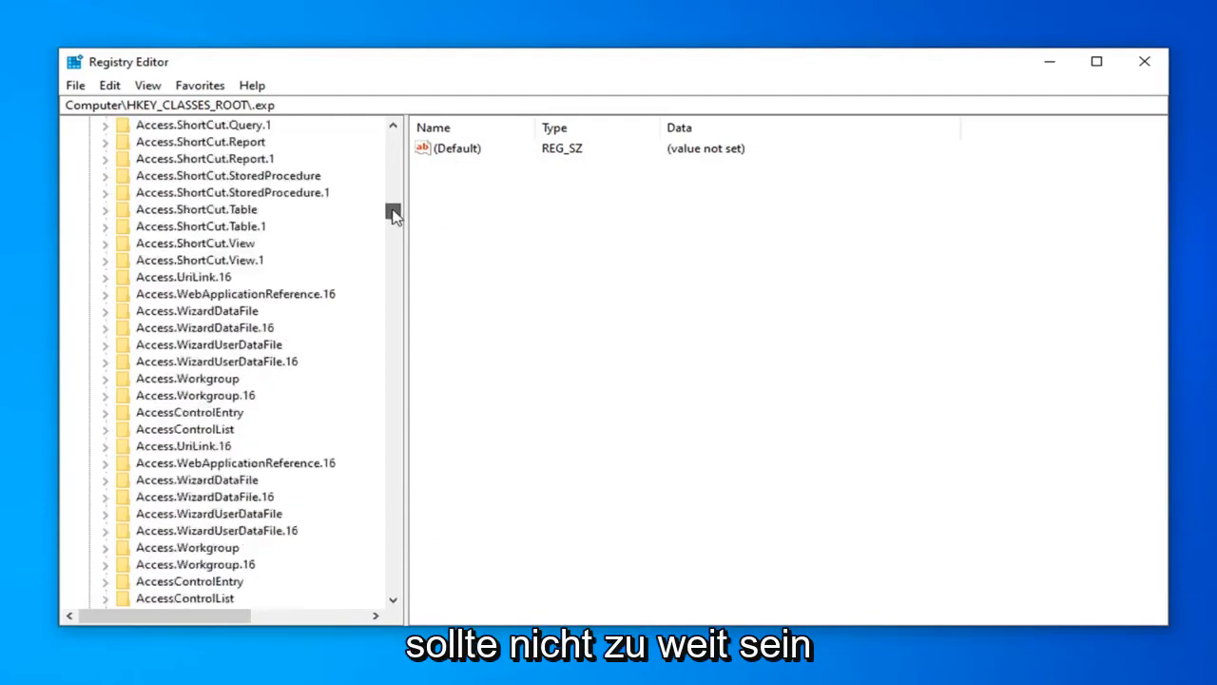
scroll(down, 3)
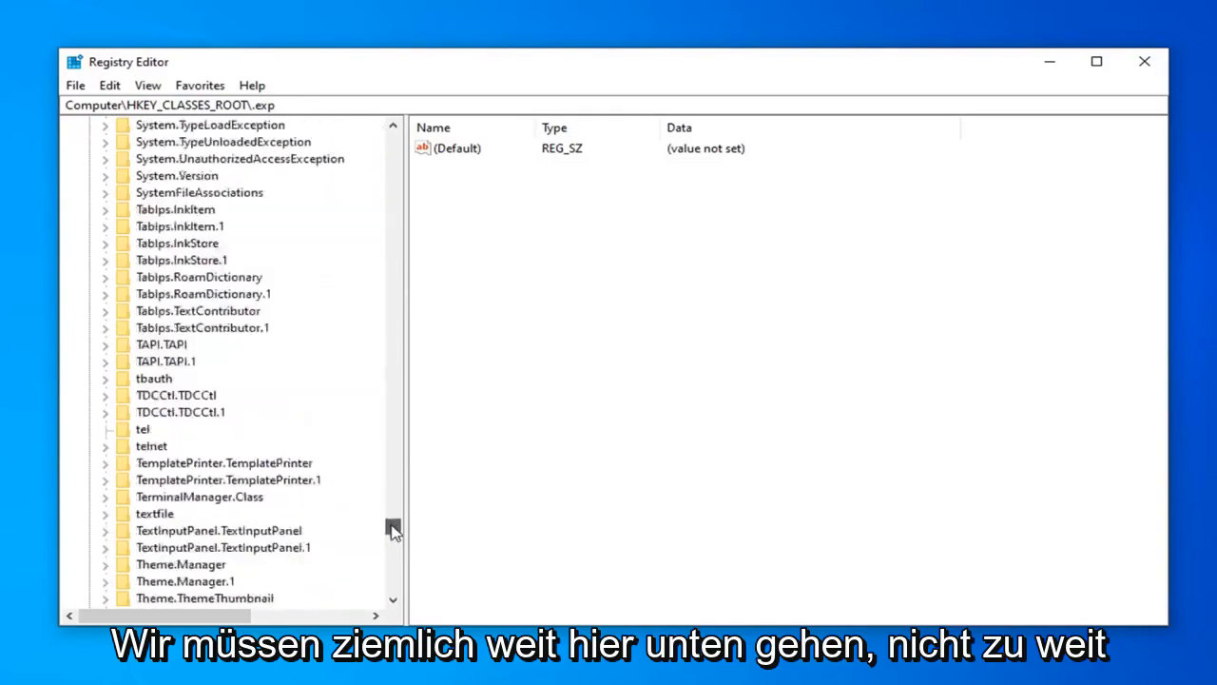
scroll(up, 3)
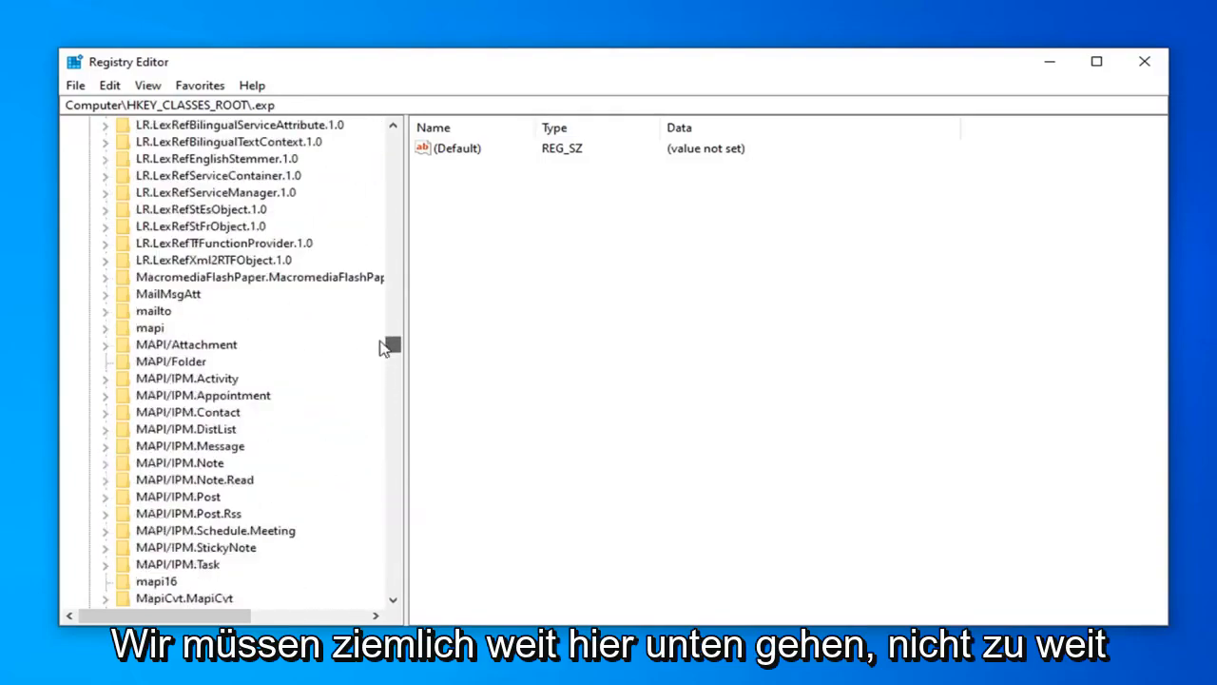
scroll(up, 3)
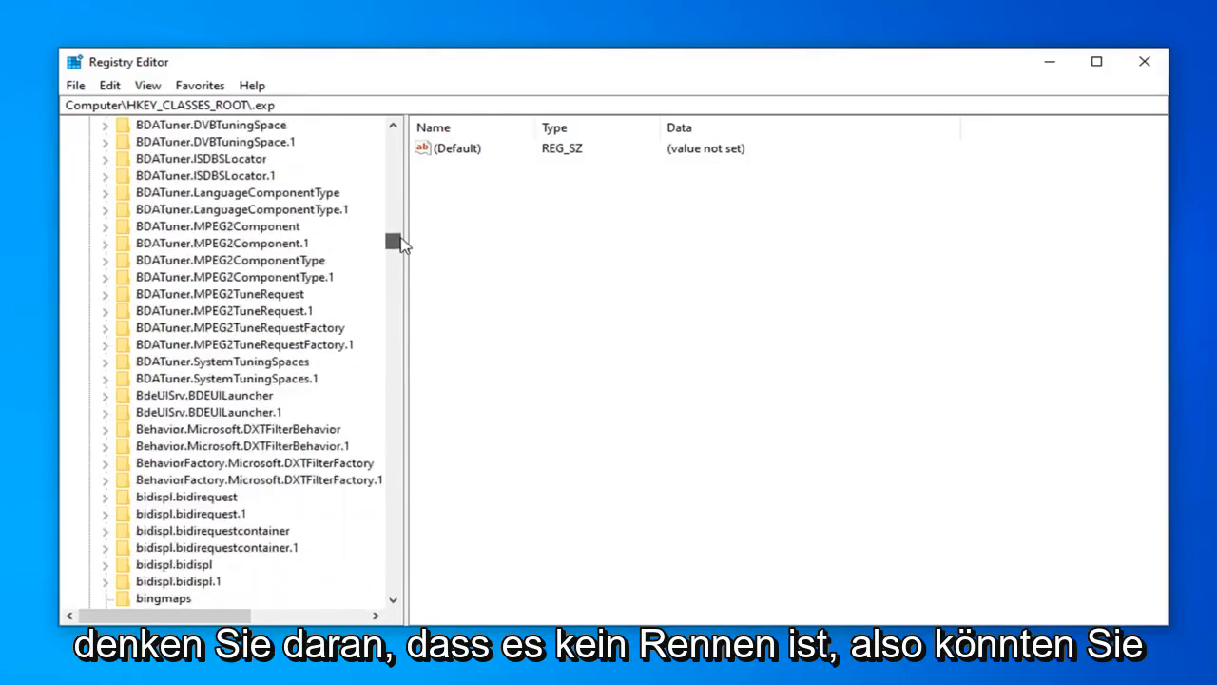
scroll(down, 3)
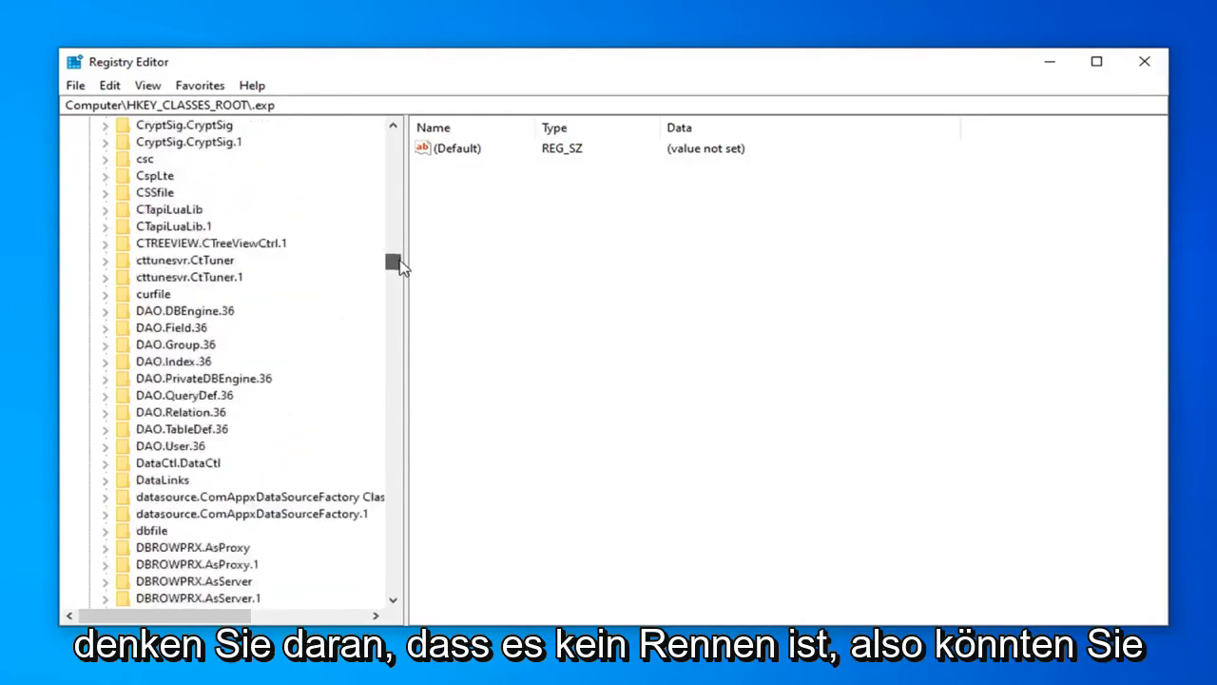
scroll(down, 3)
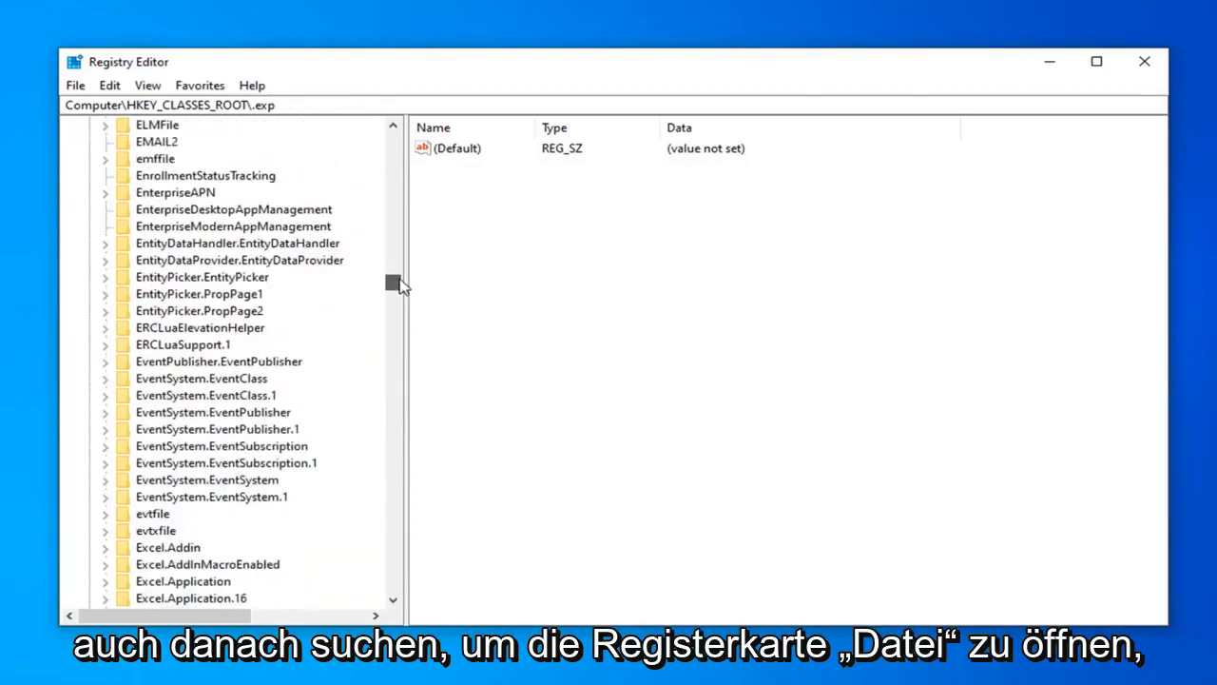
mouse_move(176, 463)
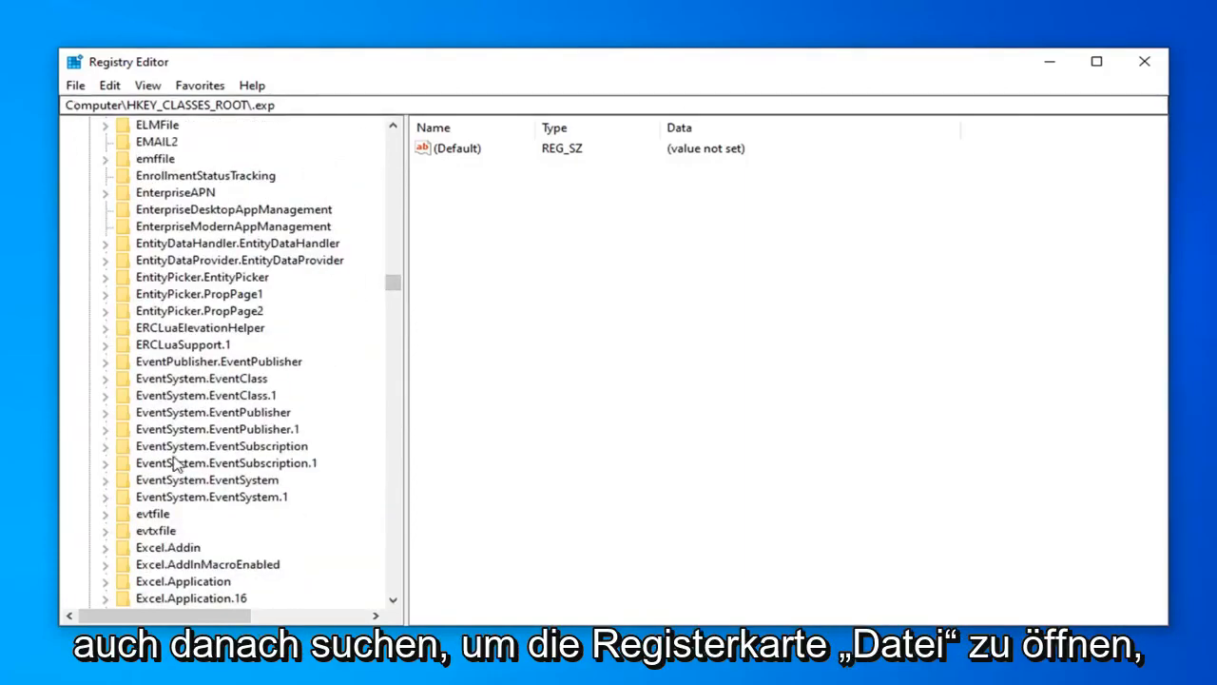
scroll(down, 3)
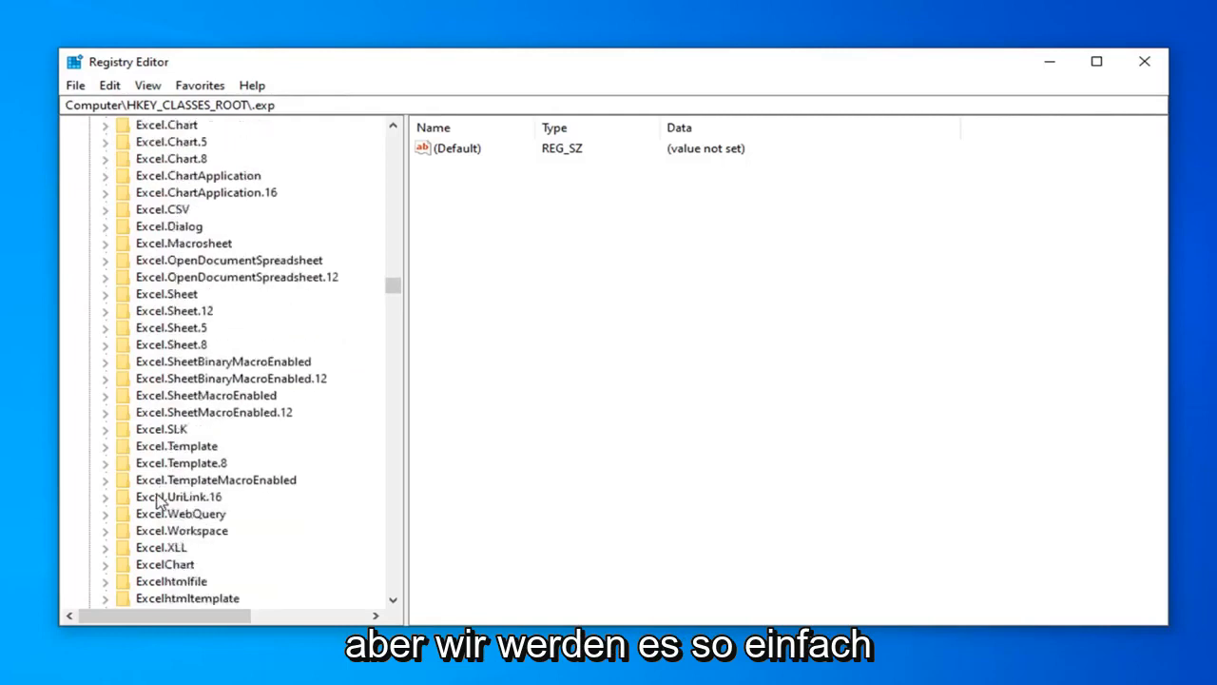
scroll(down, 3)
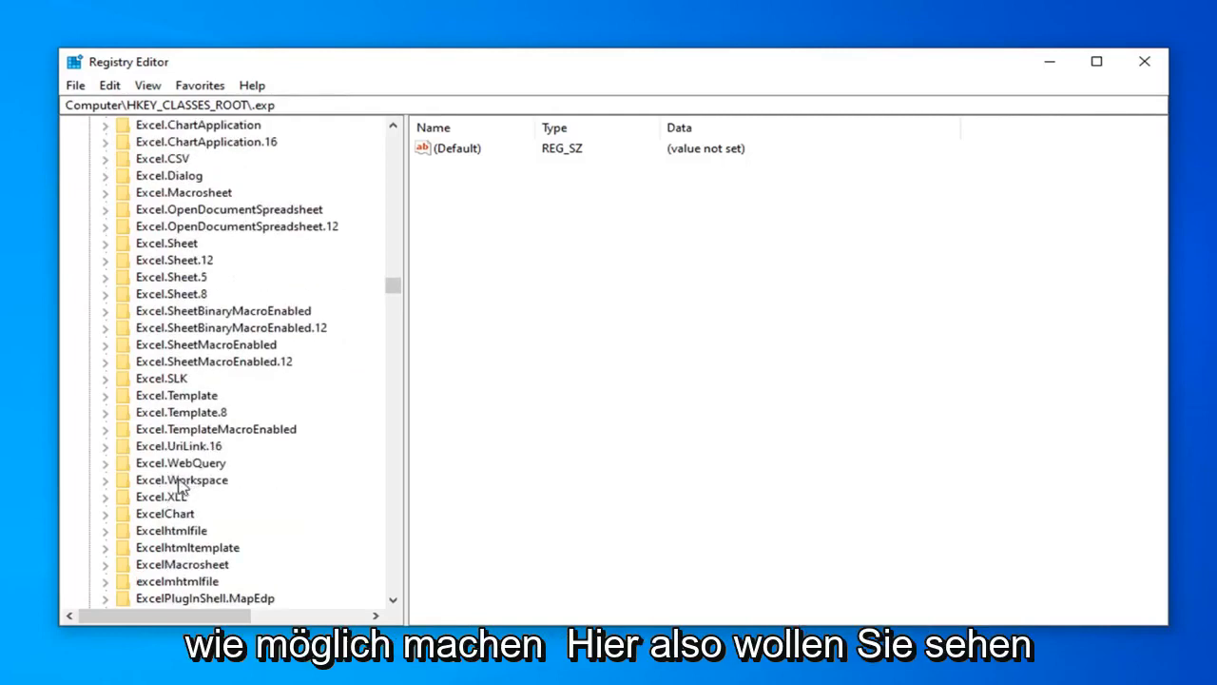
Use Edit > Find to search key names for "exefile" and land on the exefile key.
click(148, 84)
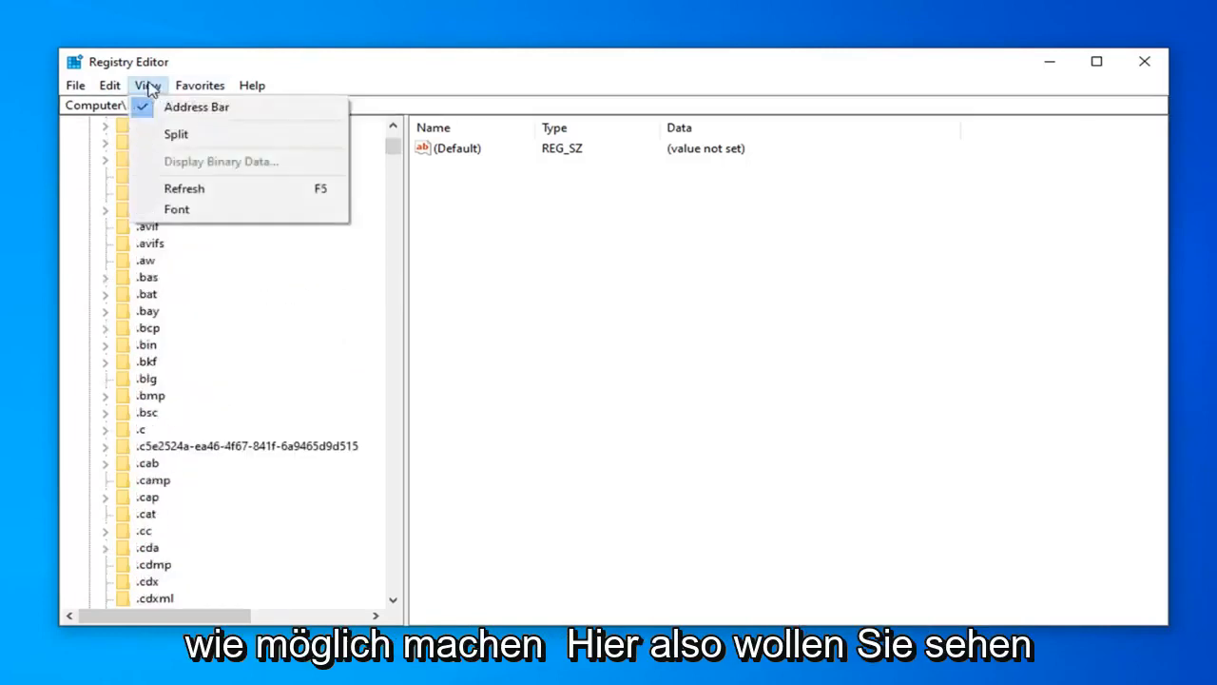
click(109, 85)
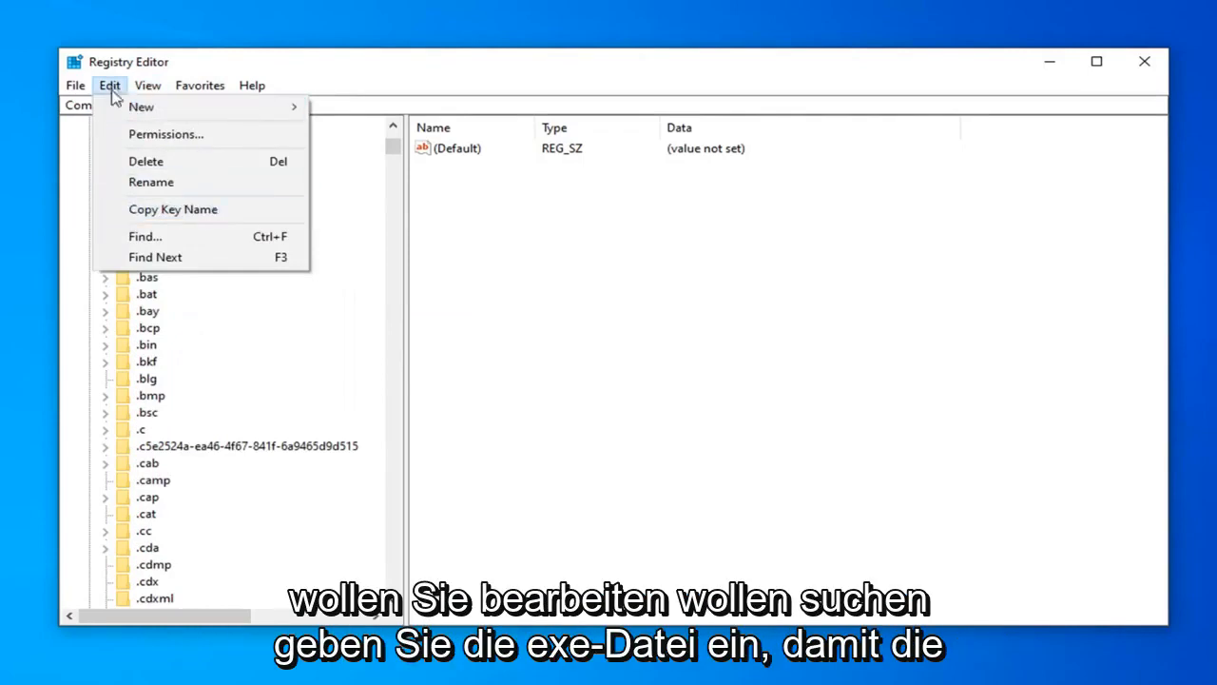
click(144, 236)
text(exefile)
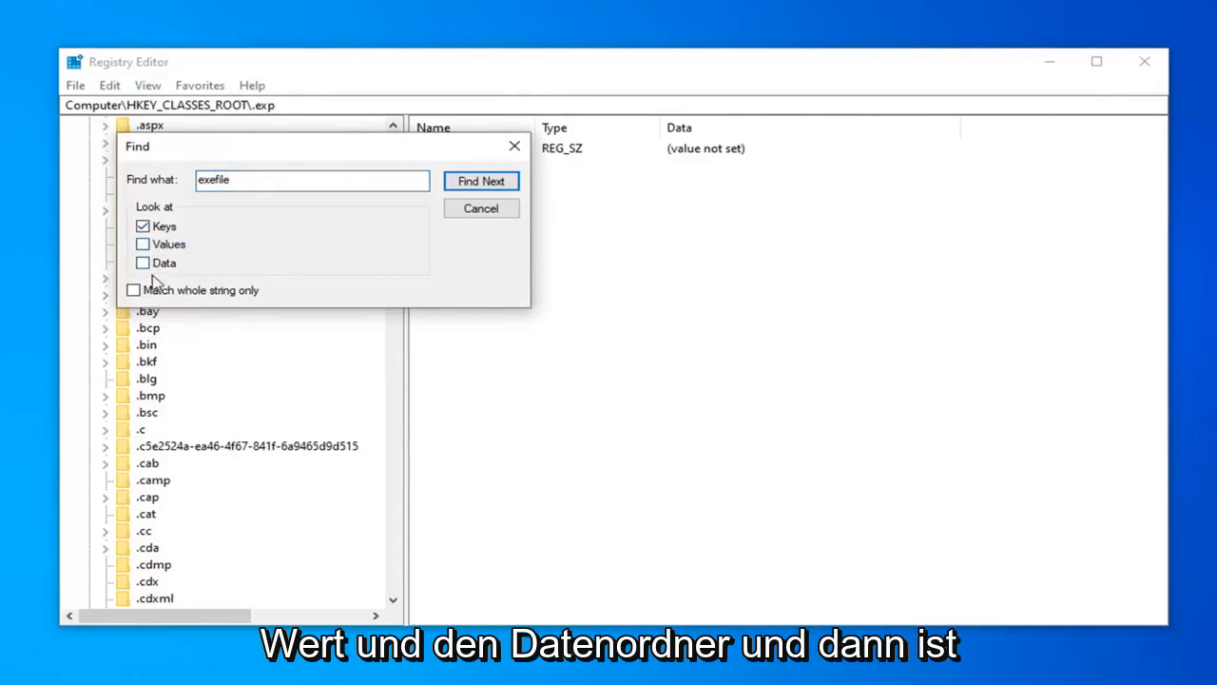
click(481, 180)
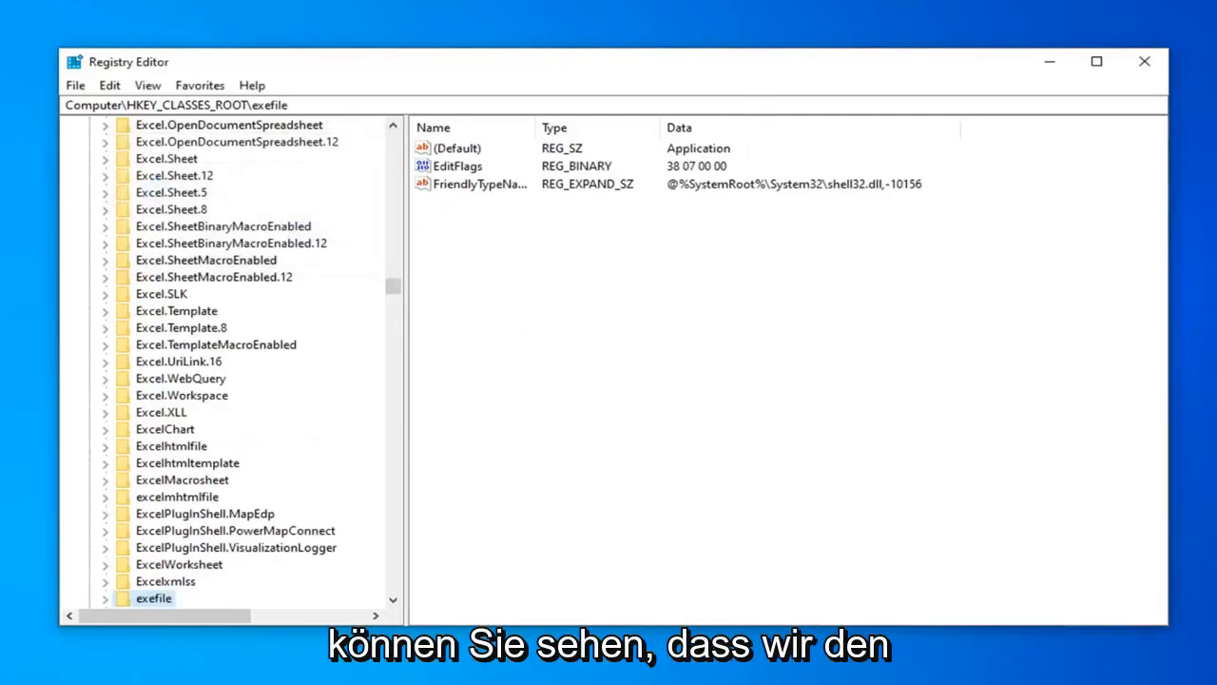
mouse_move(128, 585)
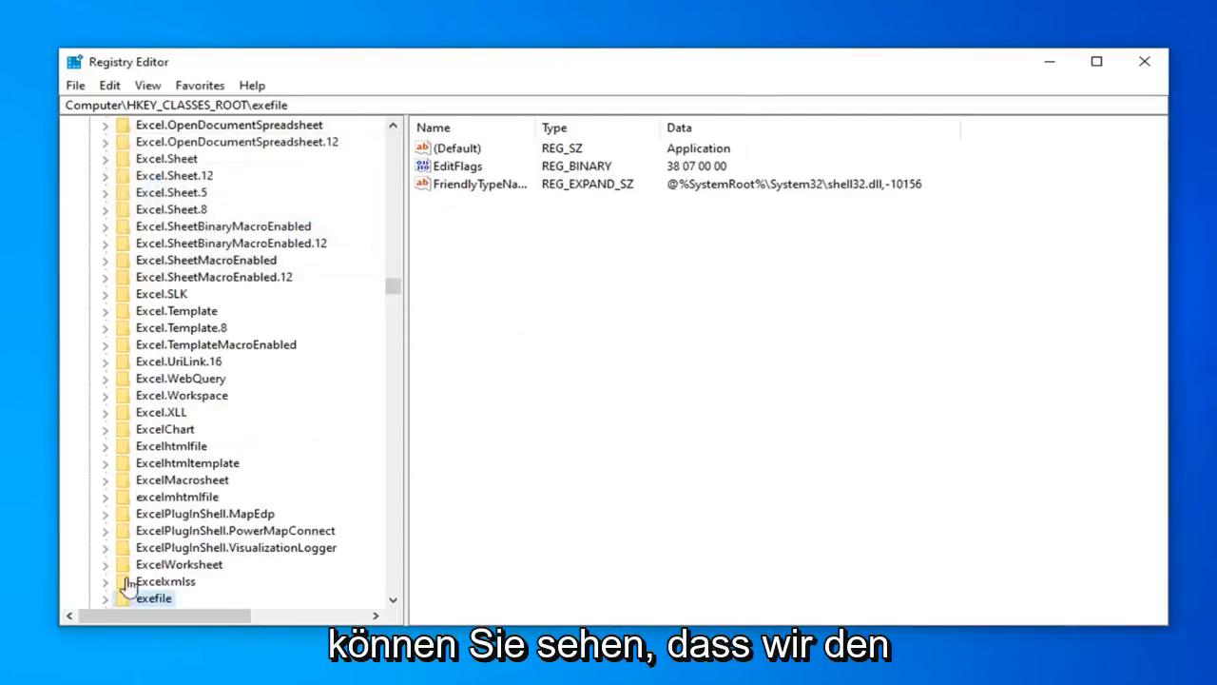
Open the exefile key's (Default) value in Edit String, reading Application.
scroll(down, 3)
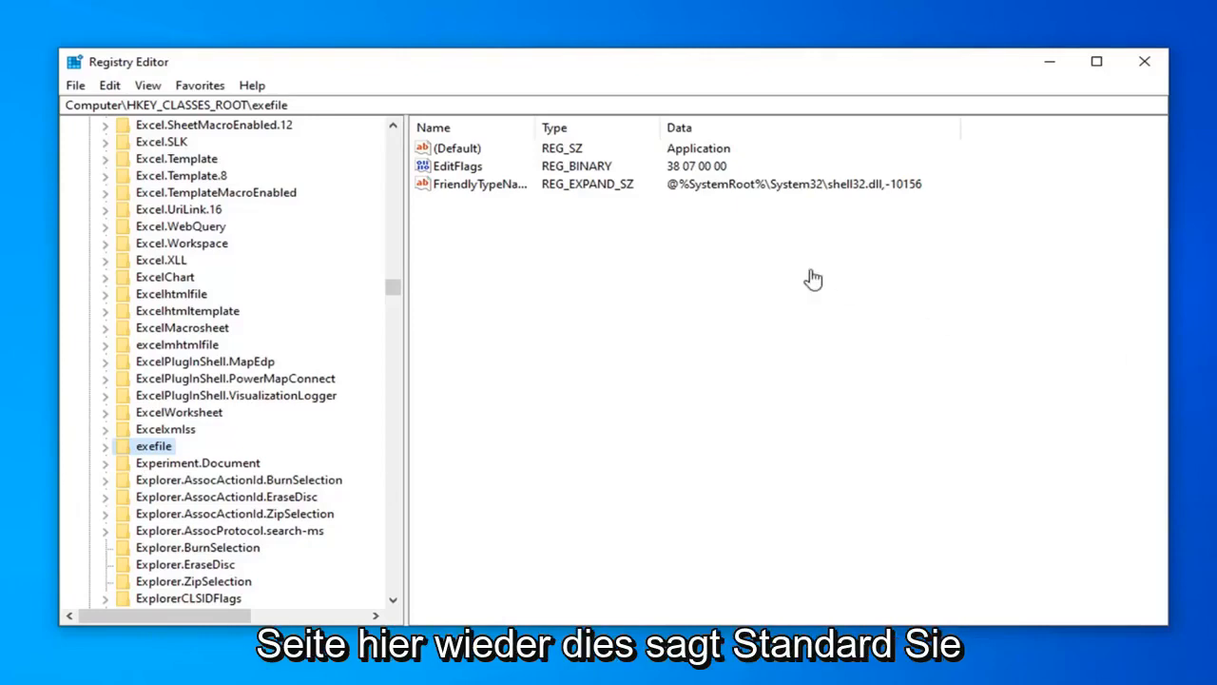
mouse_move(466, 162)
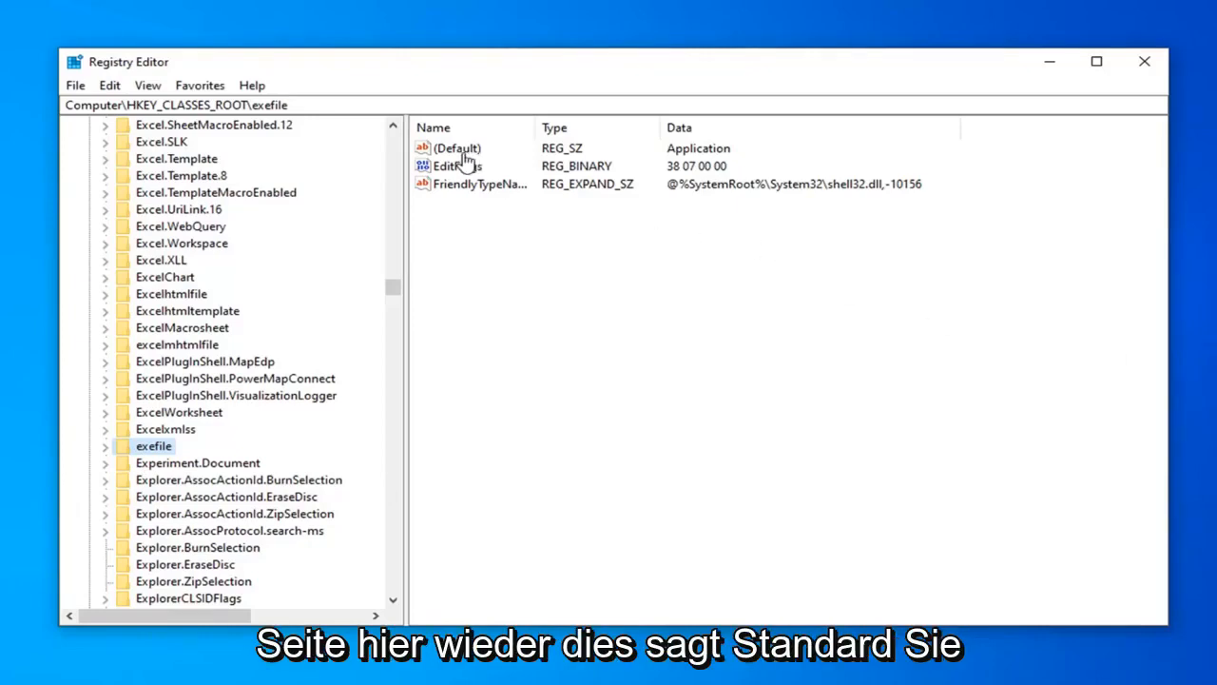
double_click(458, 147)
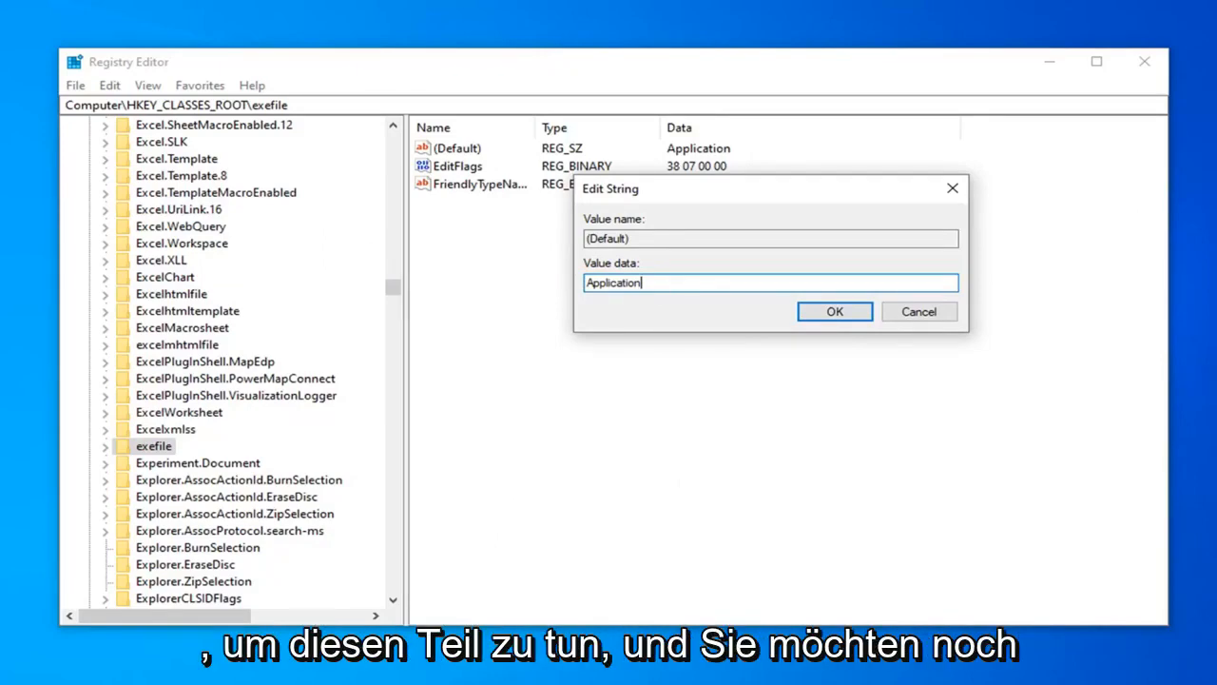
mouse_move(1034, 241)
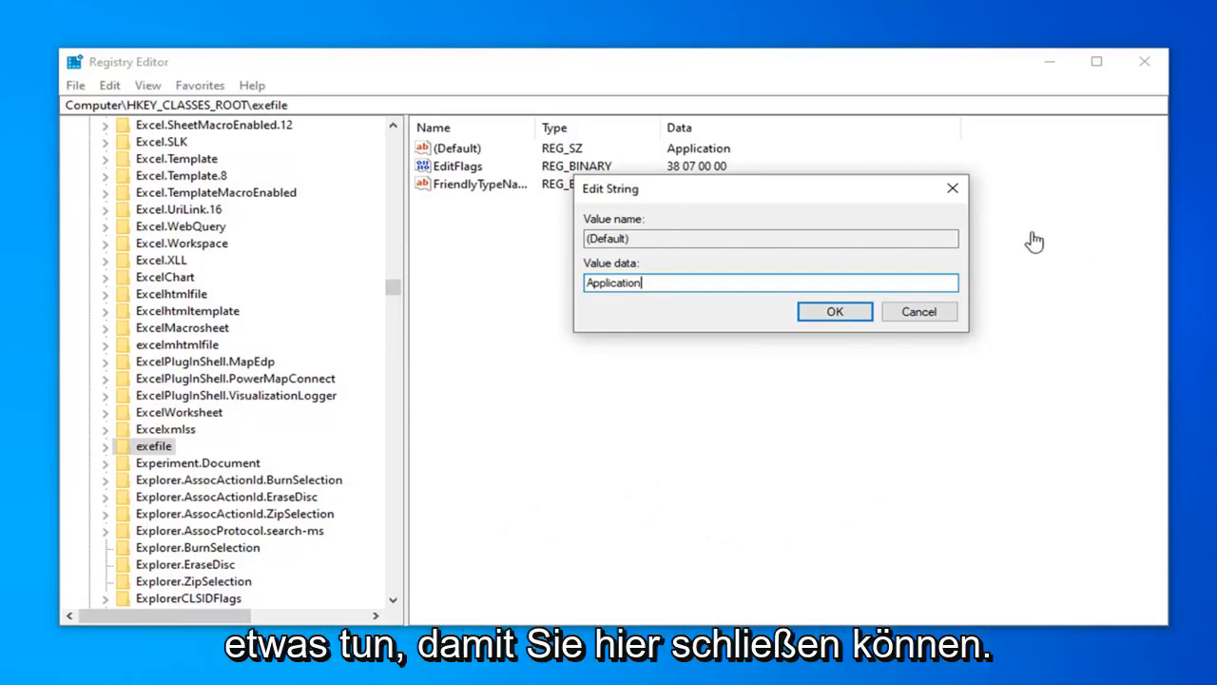
mouse_move(998, 245)
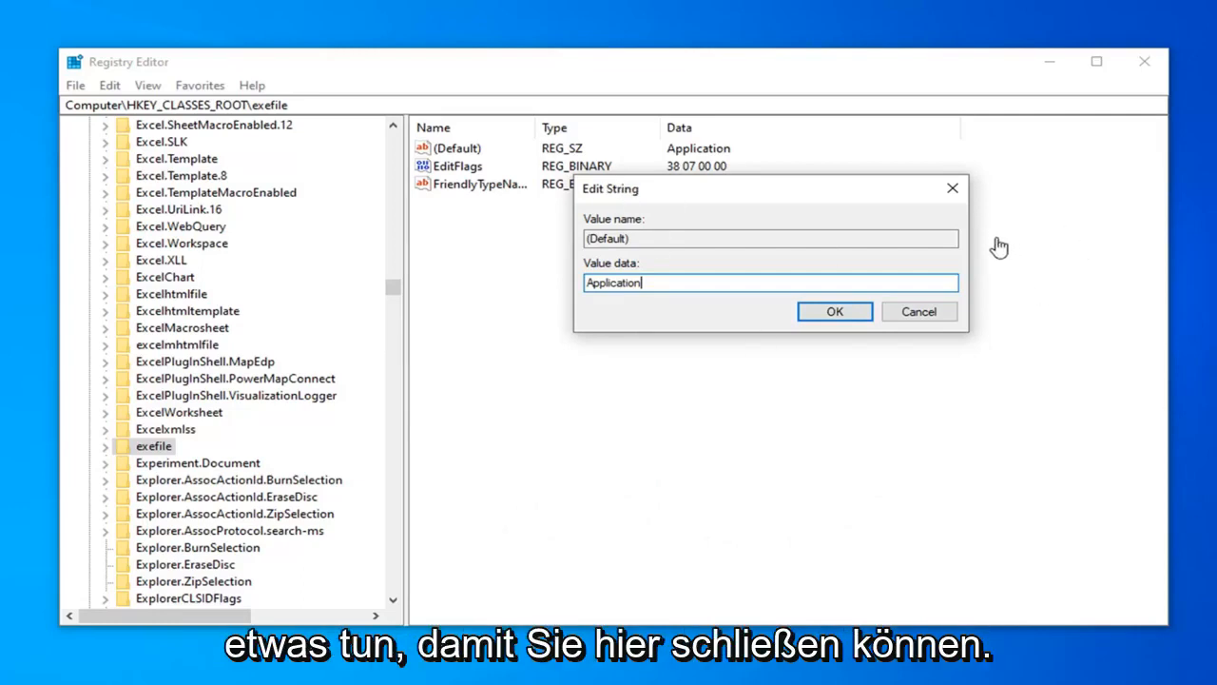
Keep Application unchanged and navigate exefile > shell > open to the command key showing "%1" %*.
click(834, 310)
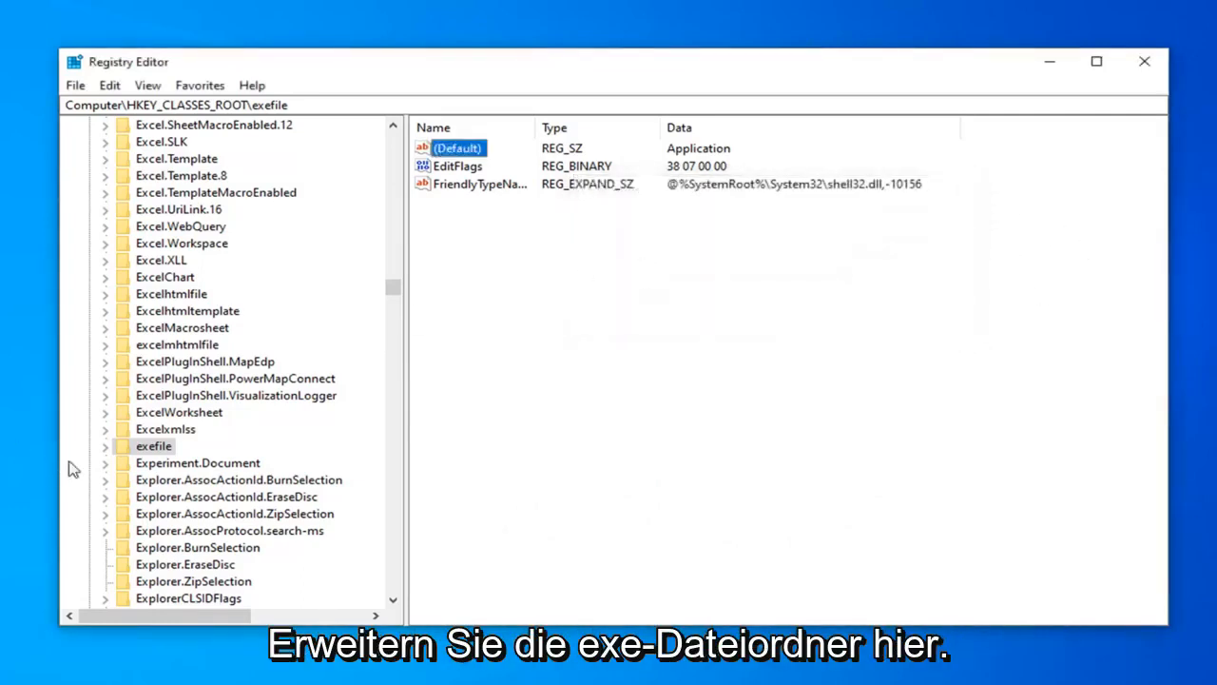
mouse_move(117, 458)
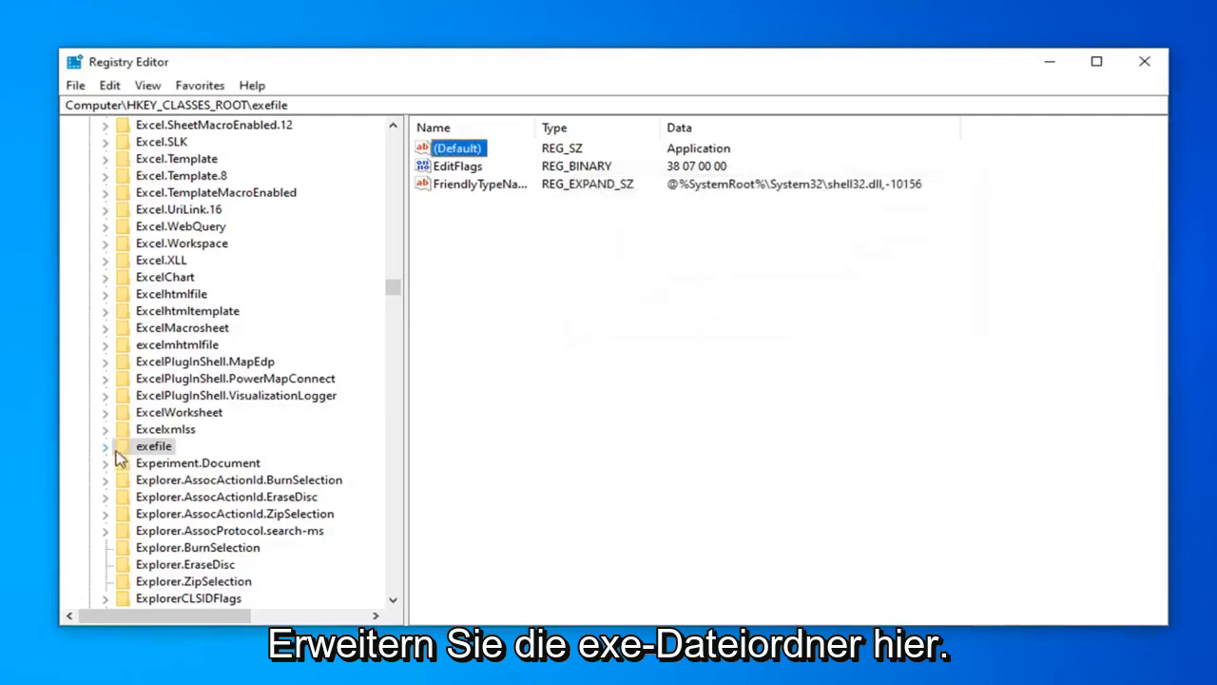
click(104, 446)
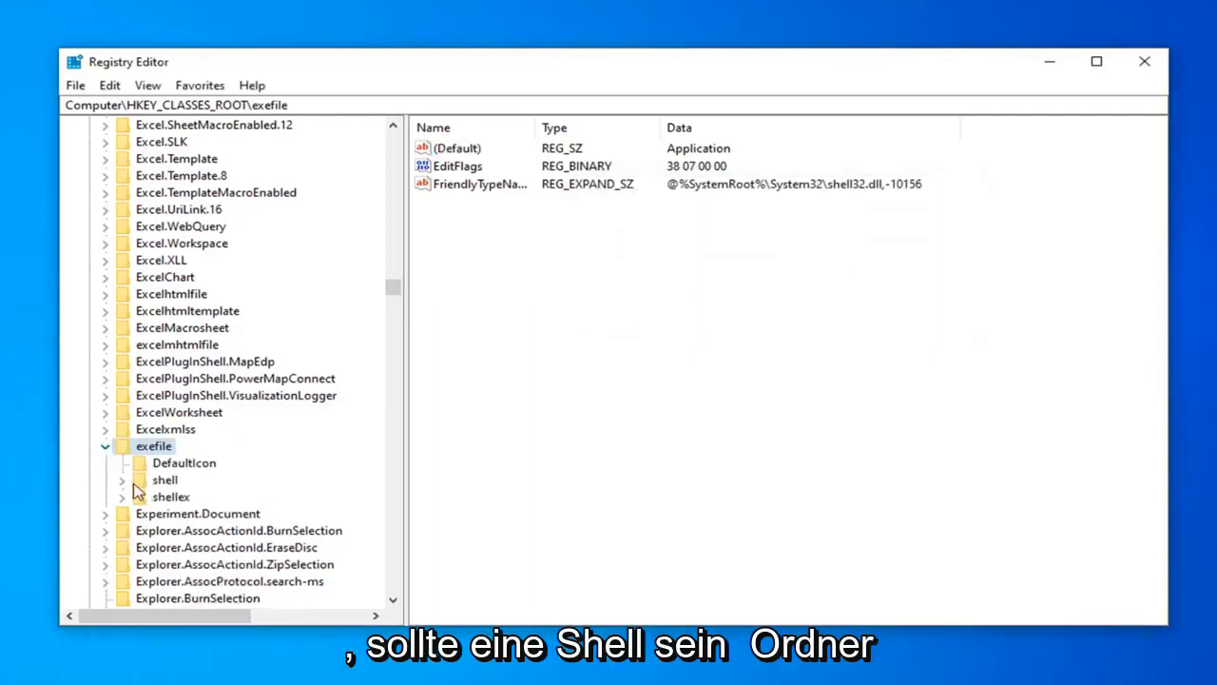
mouse_move(155, 499)
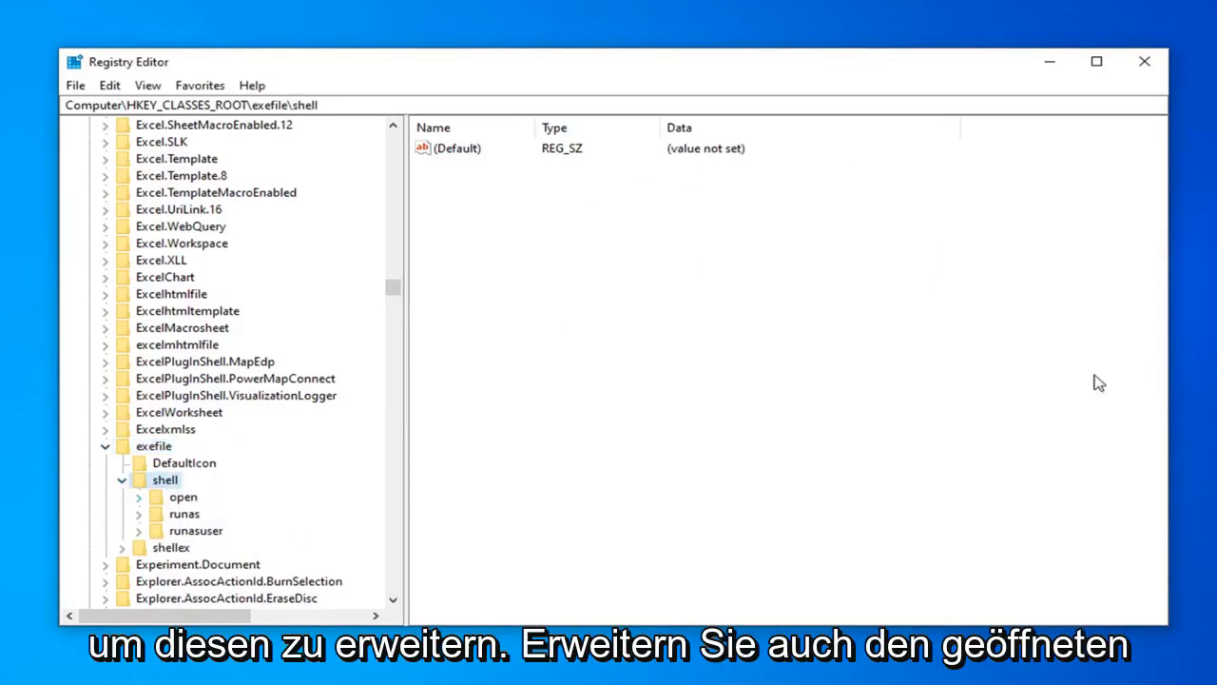
click(182, 496)
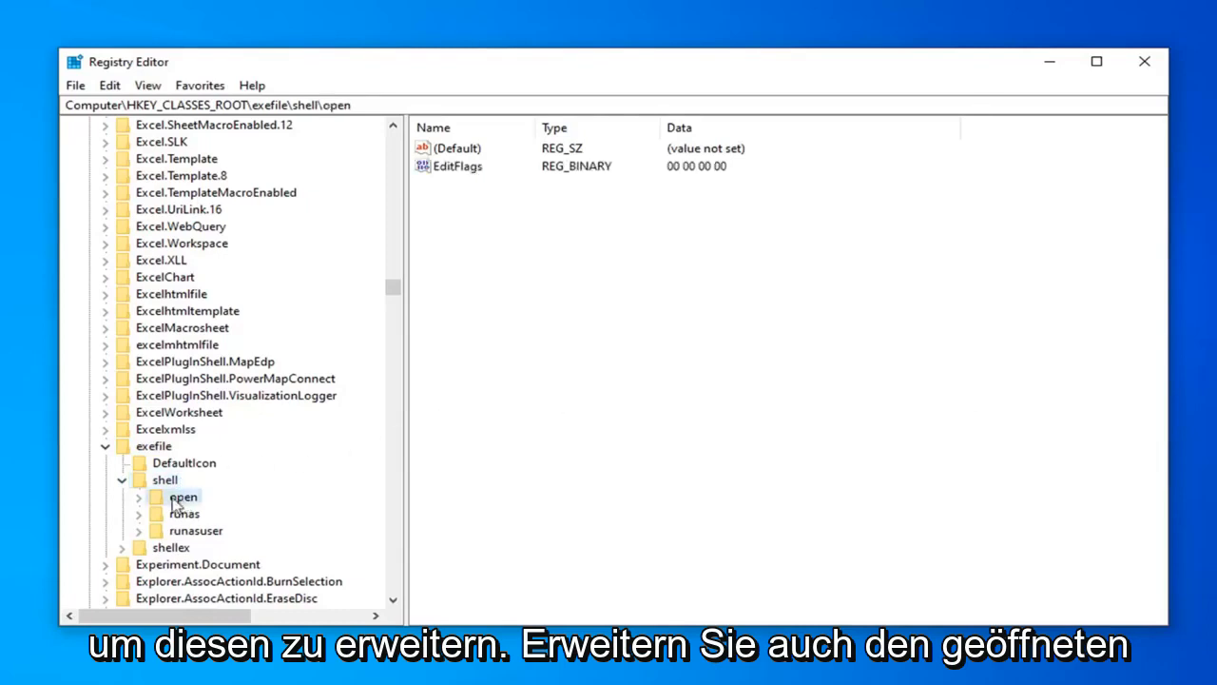
click(138, 496)
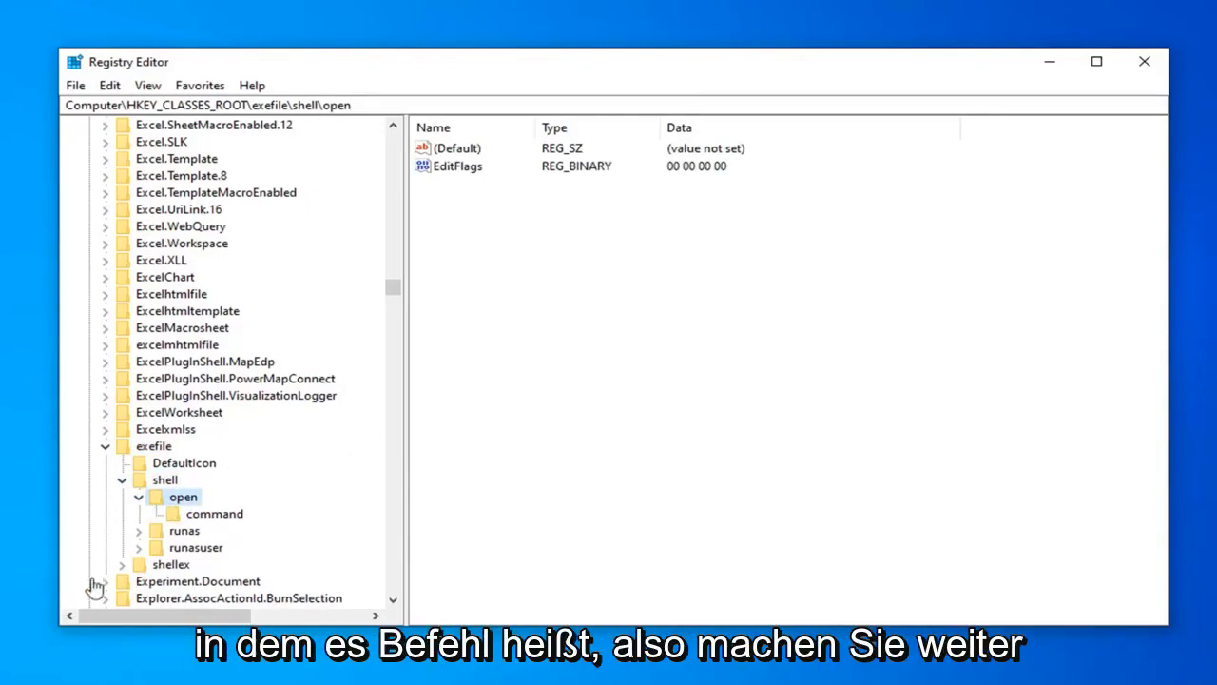
click(214, 513)
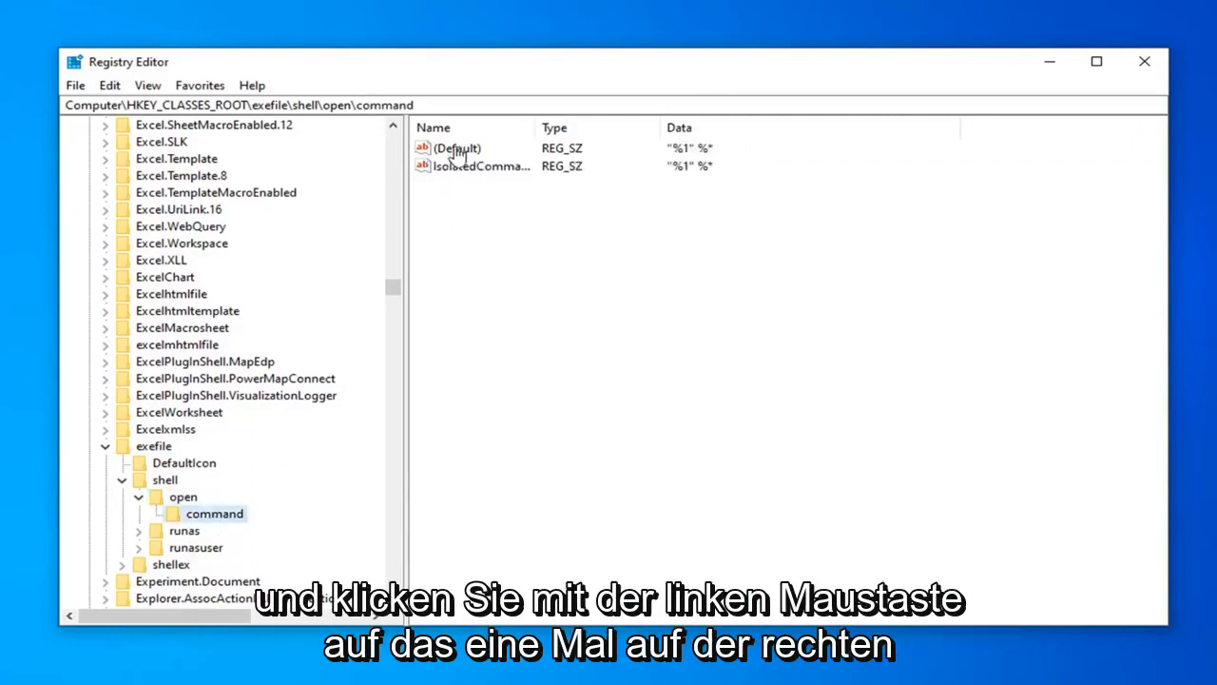
mouse_move(643, 165)
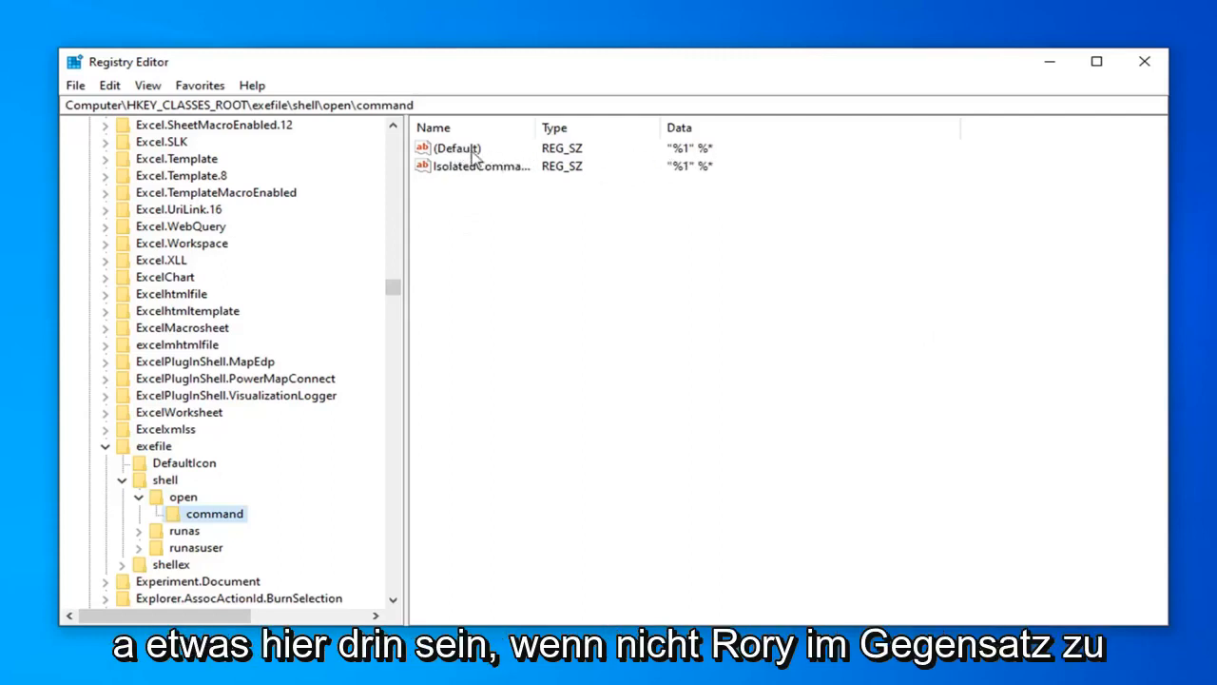
Edit command's (Default) value, enter "%1" %* and confirm it.
double_click(457, 148)
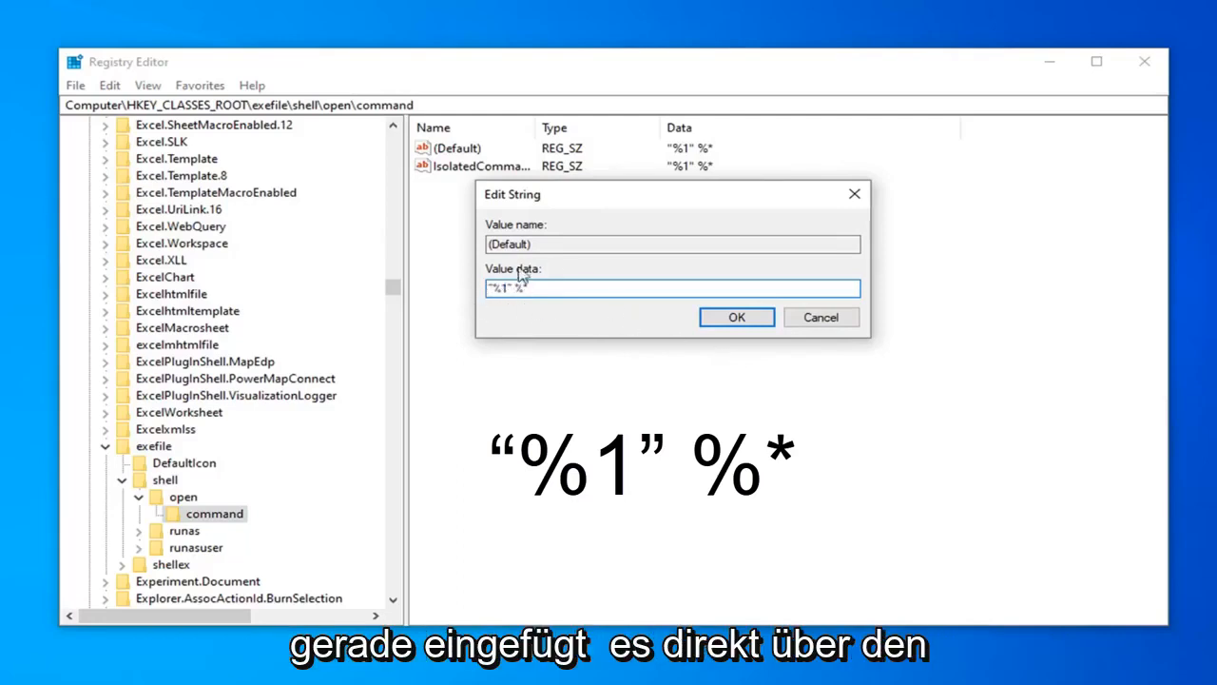
text(%1)
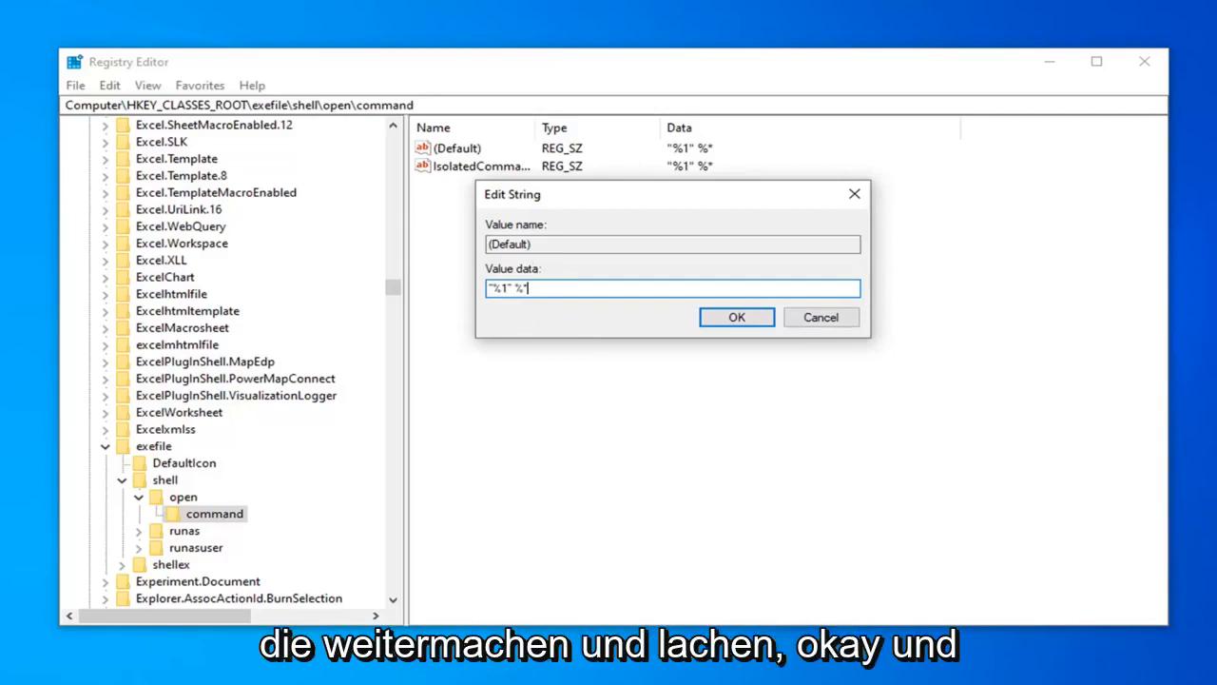
click(736, 316)
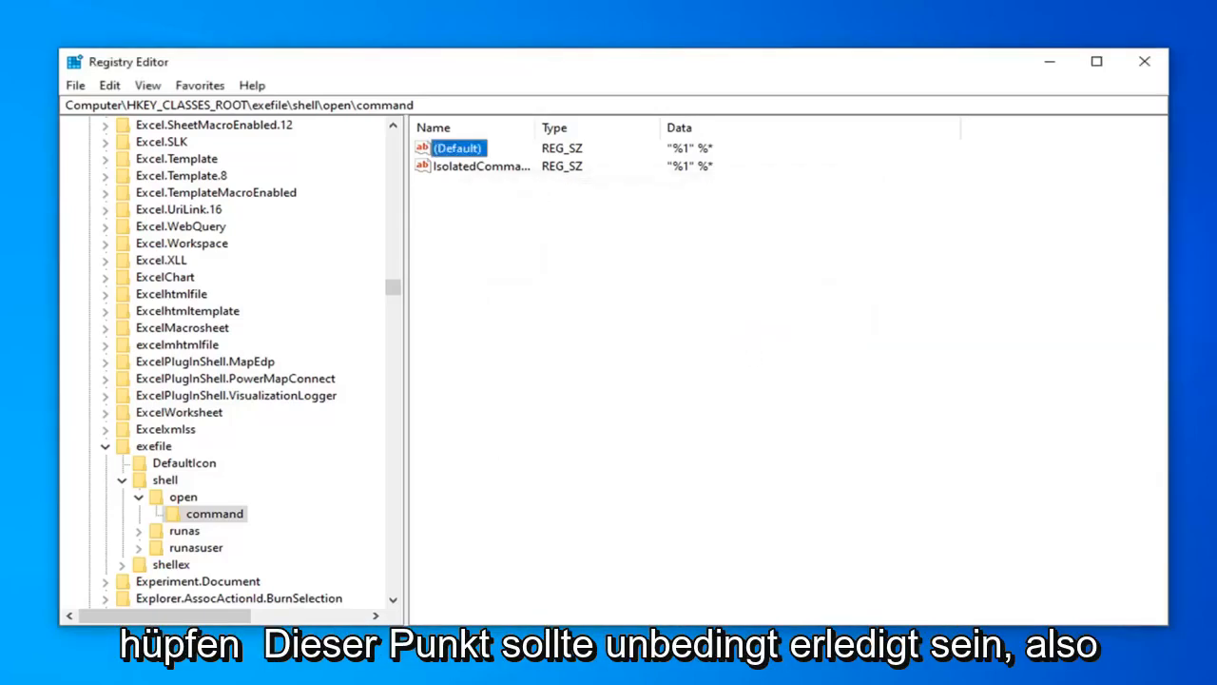